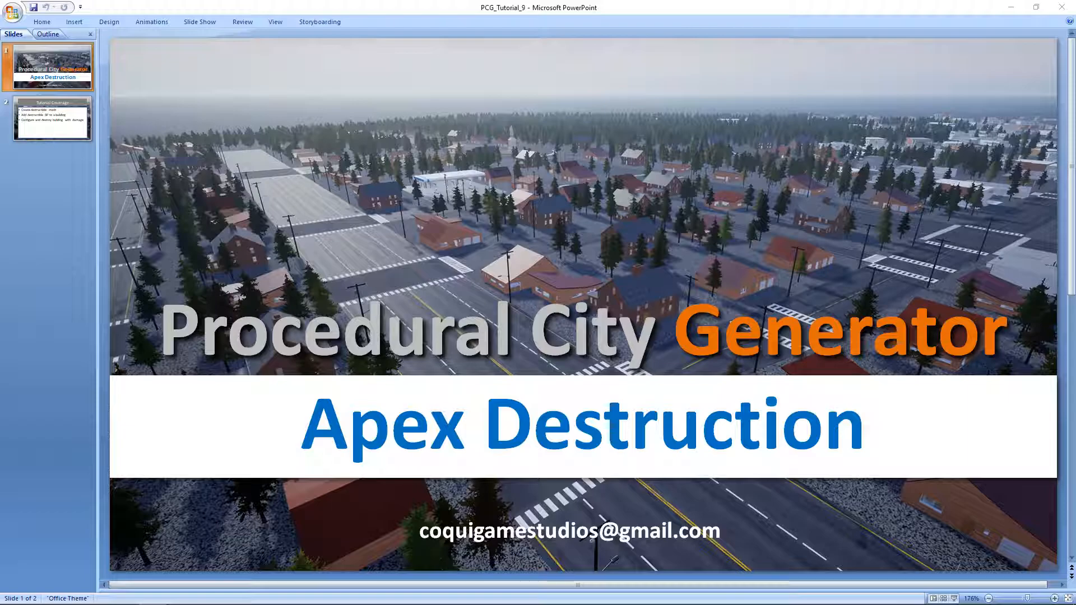
Set Uptown as the current city in the Procedural City Generator panel
left_click(48, 119)
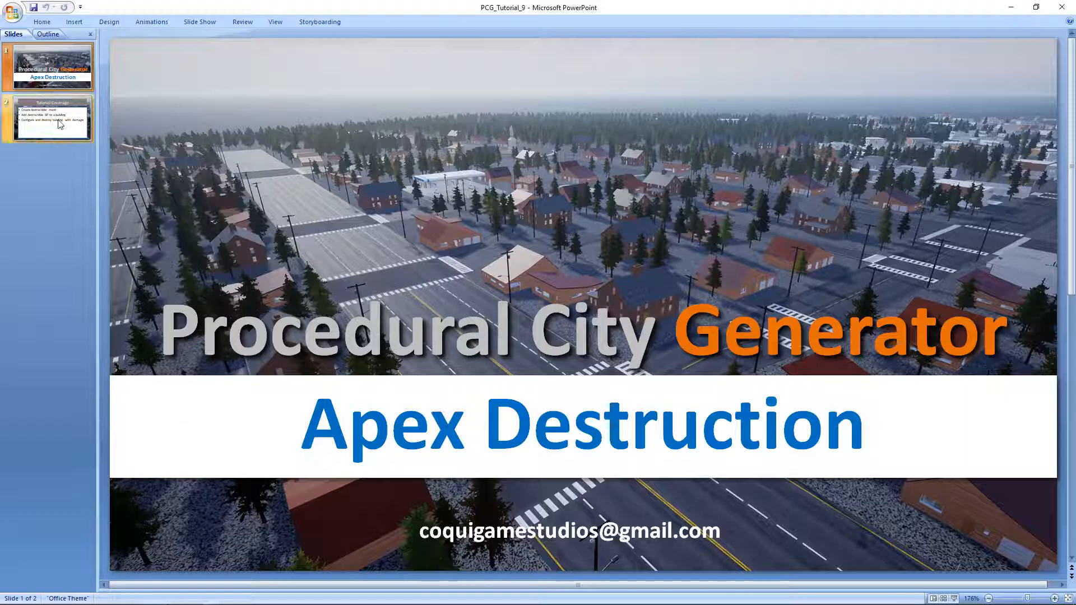
left_click(49, 118)
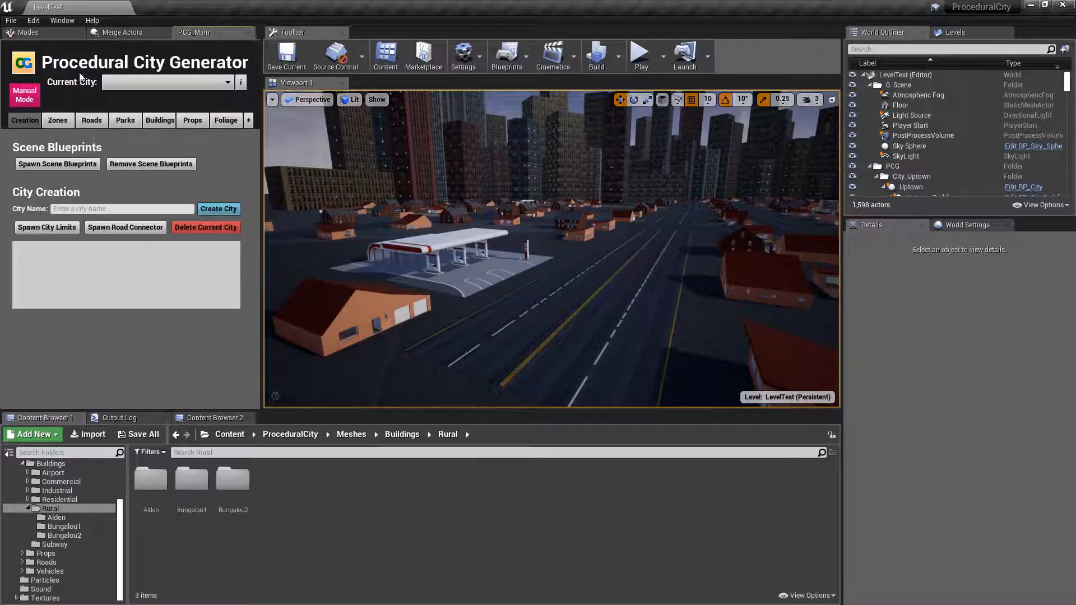
left_click(165, 82)
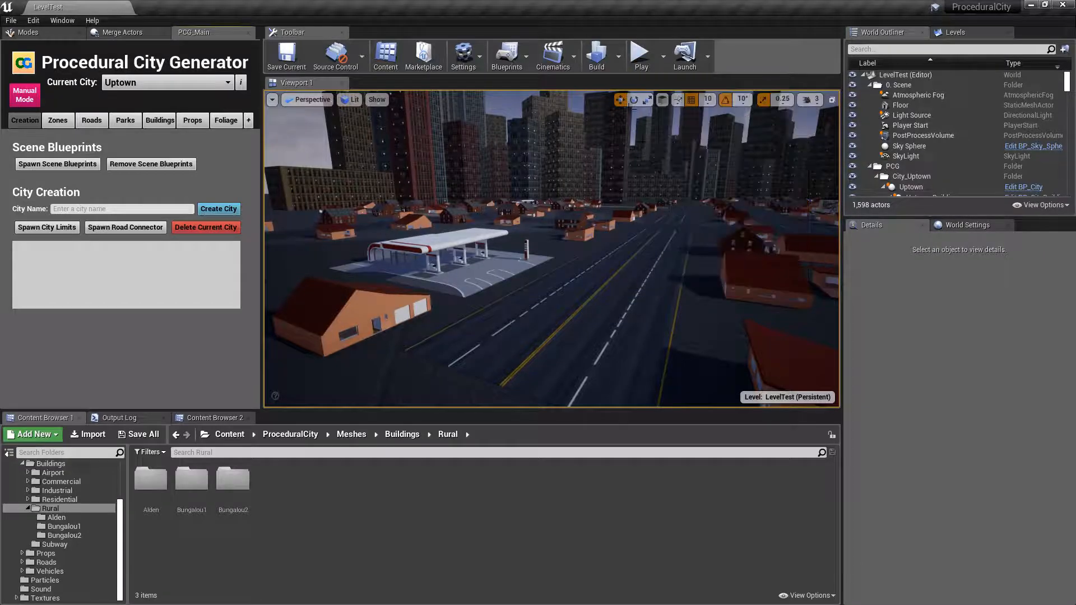
mouse_move(640, 55)
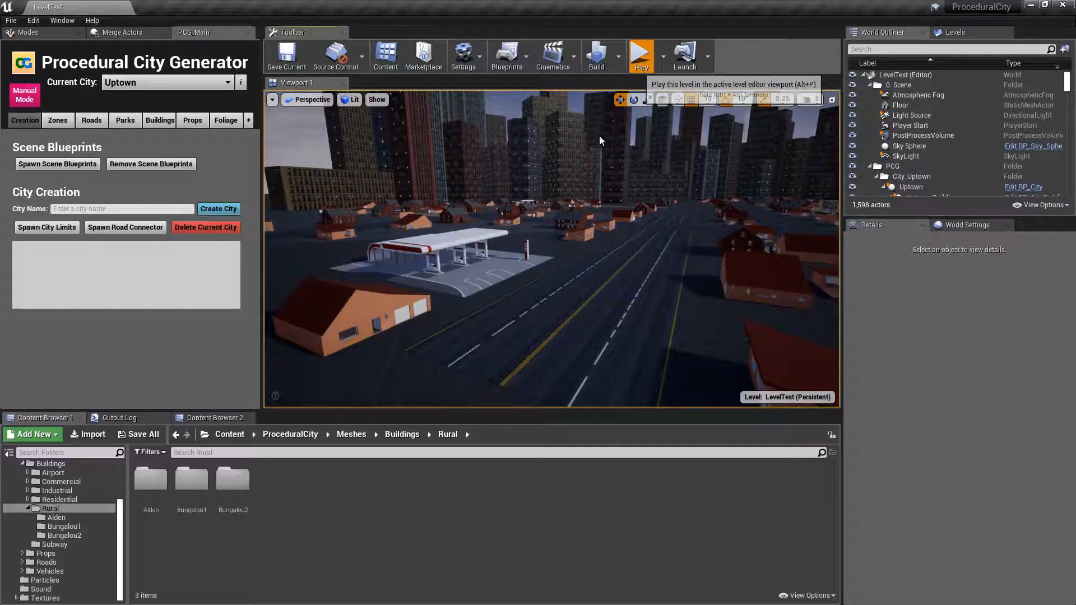
Play the level, take control in the viewport and demonstrate buildings breaking apart, then stop
left_click(639, 54)
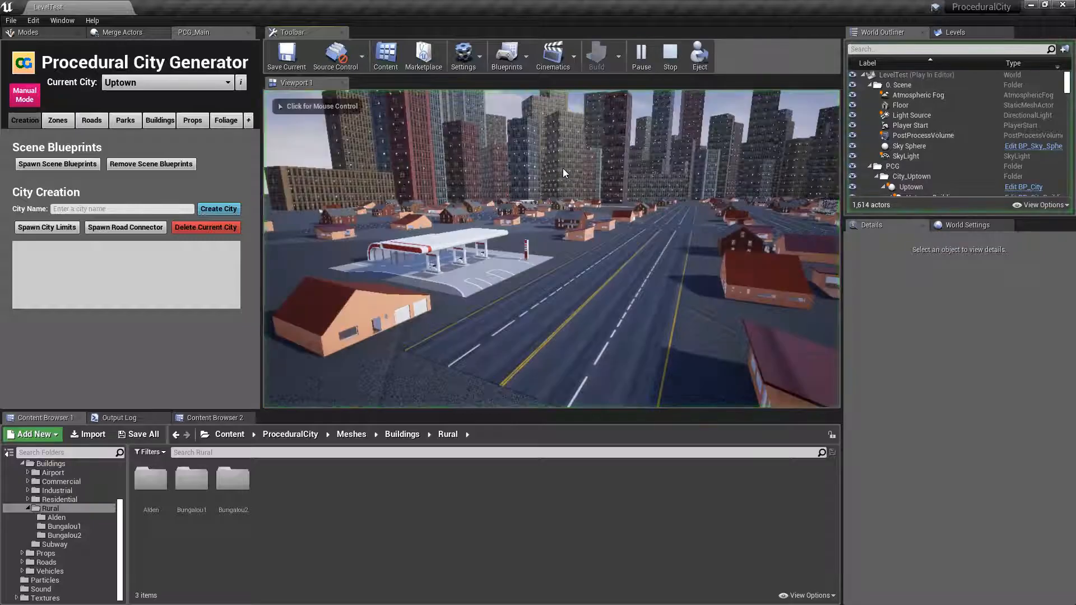
left_click(549, 247)
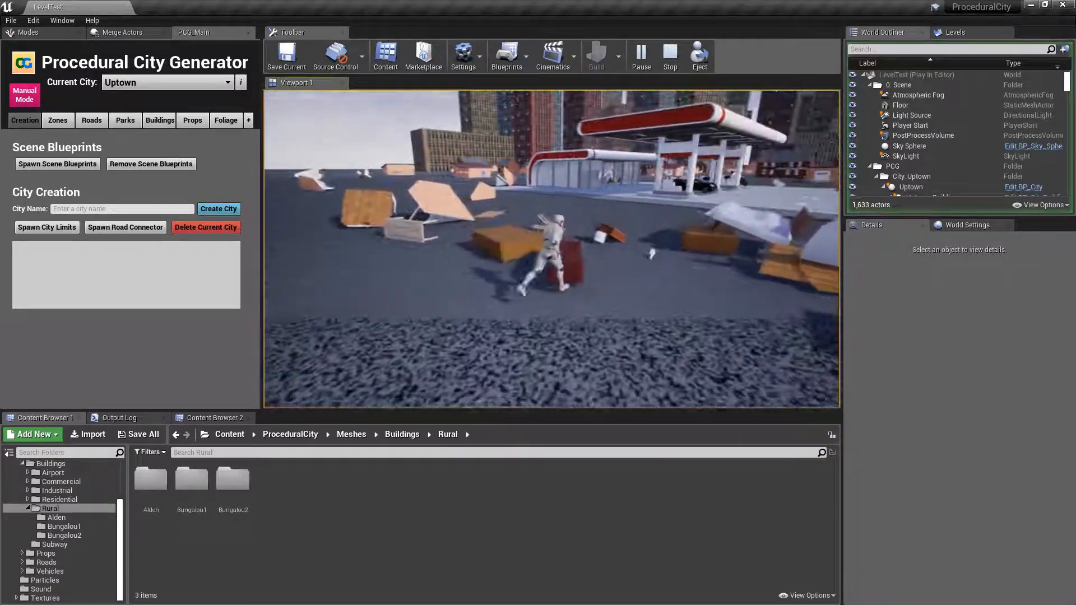
left_click(669, 56)
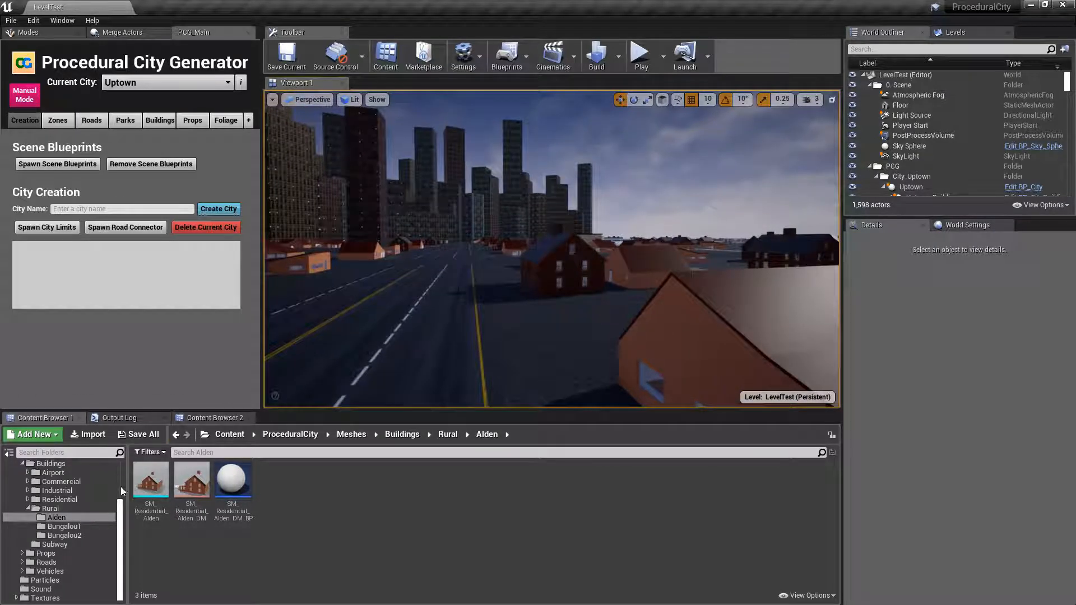
Select the Alden destructible mesh asset, then show the Bungalou1 rural mesh folder
left_click(150, 478)
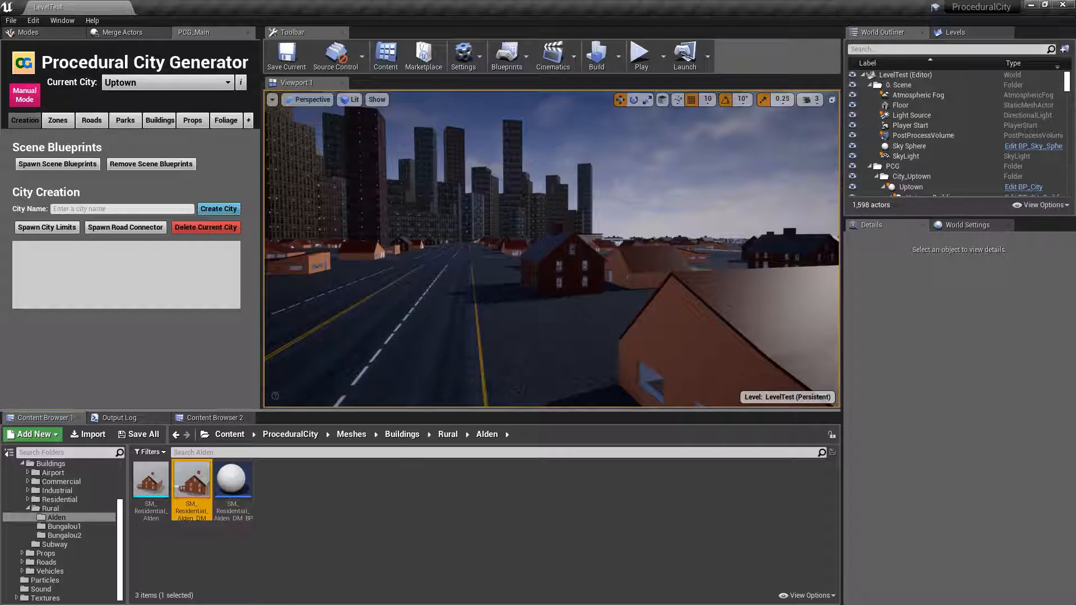
left_click(65, 535)
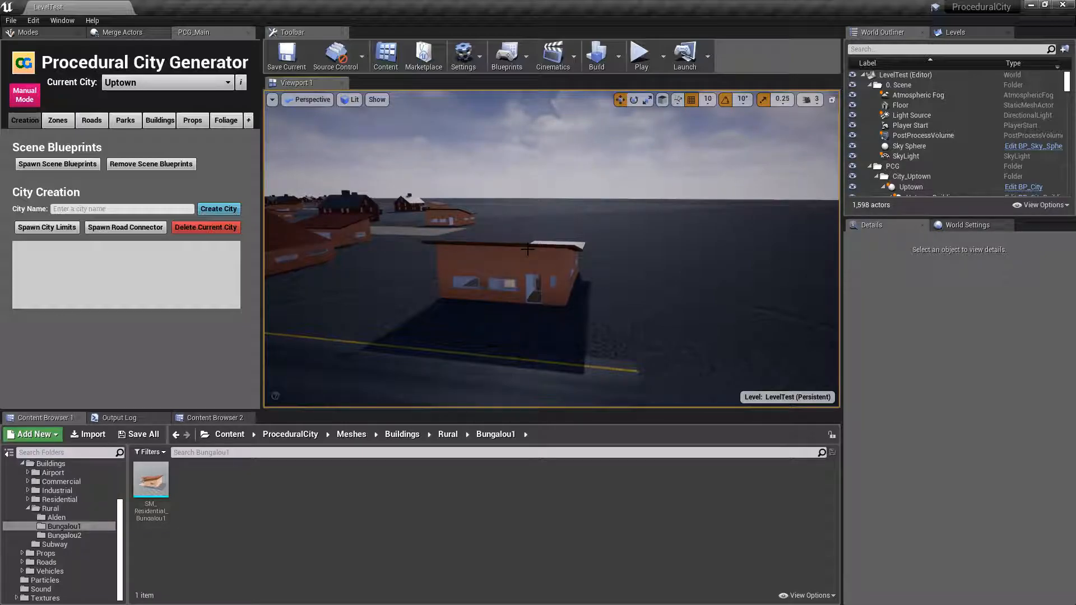
Create a destructible mesh from the selected bungalow's SM_Residential_Bungalou1 static mesh
left_click(521, 261)
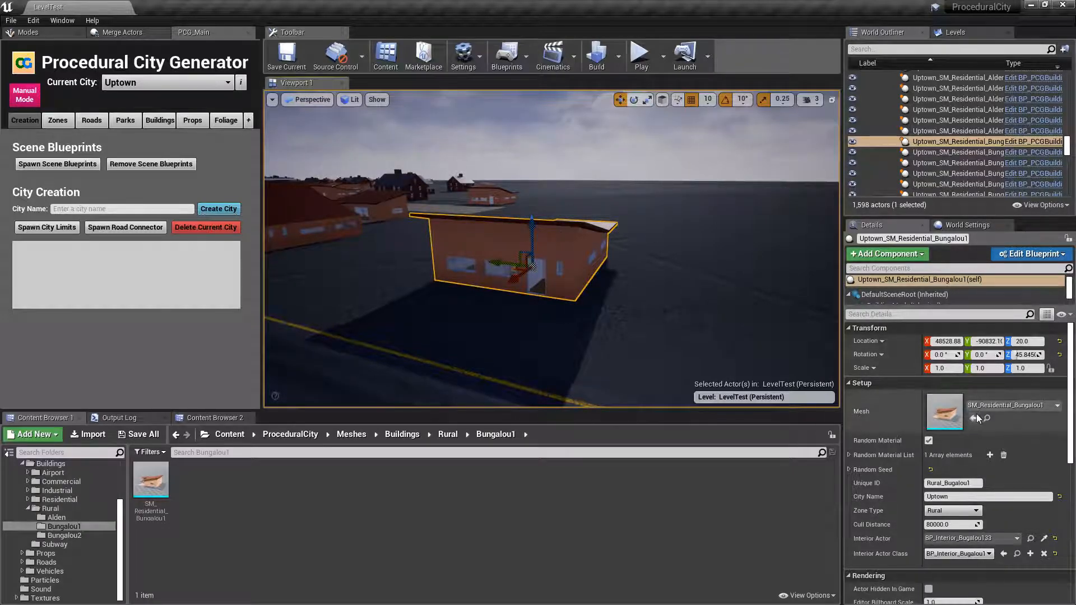
mouse_move(992, 419)
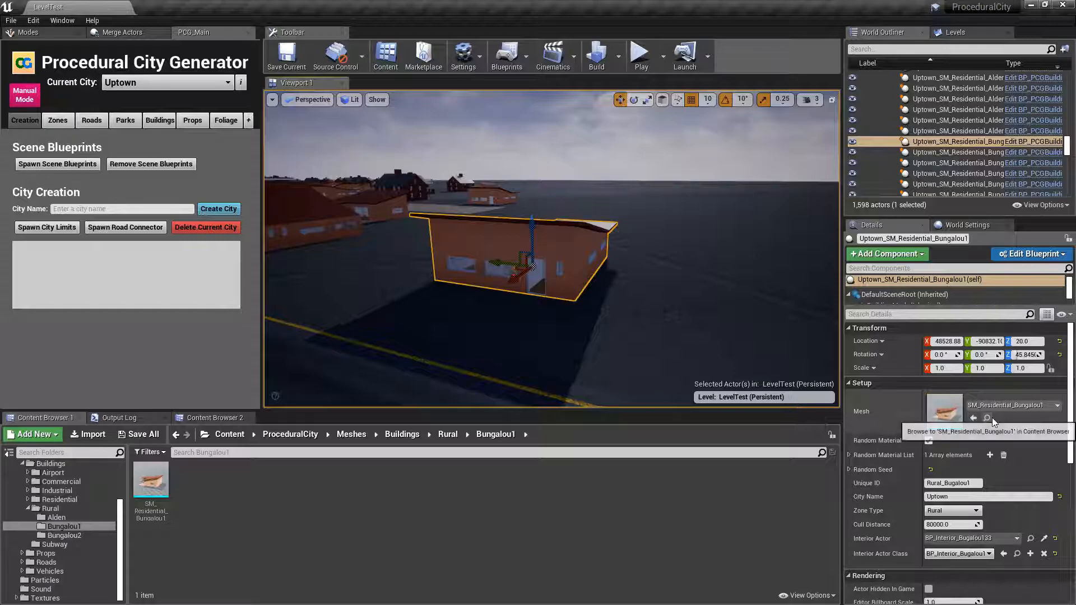
left_click(150, 478)
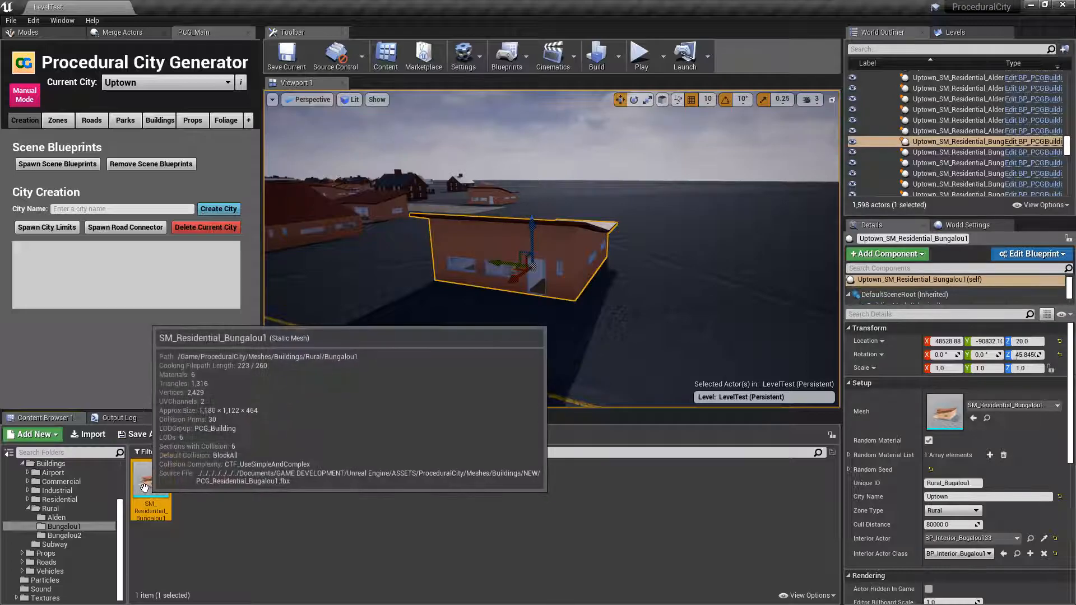
right_click(149, 478)
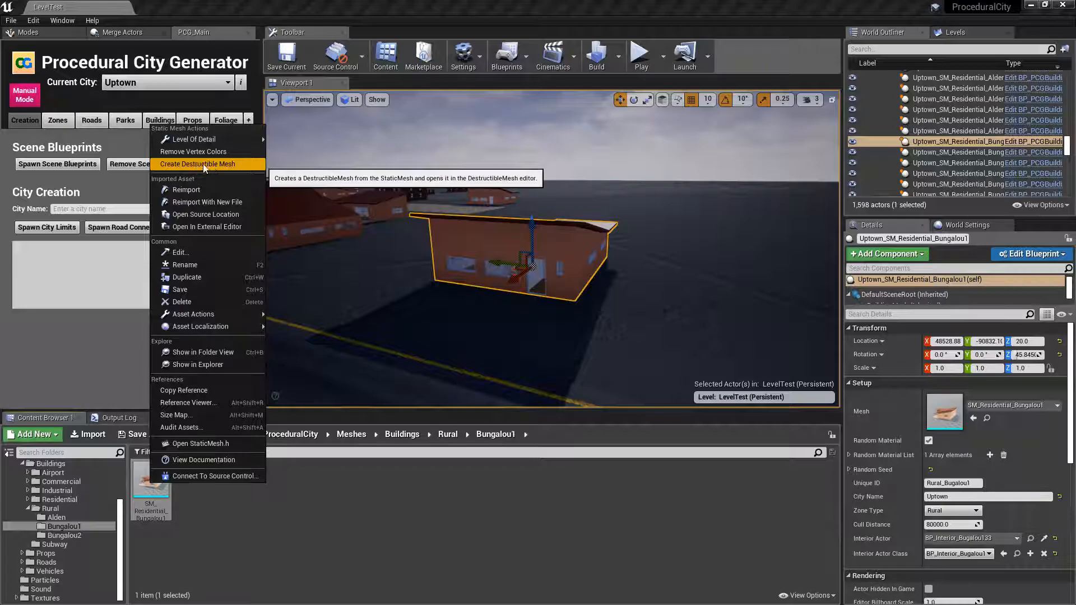
left_click(197, 164)
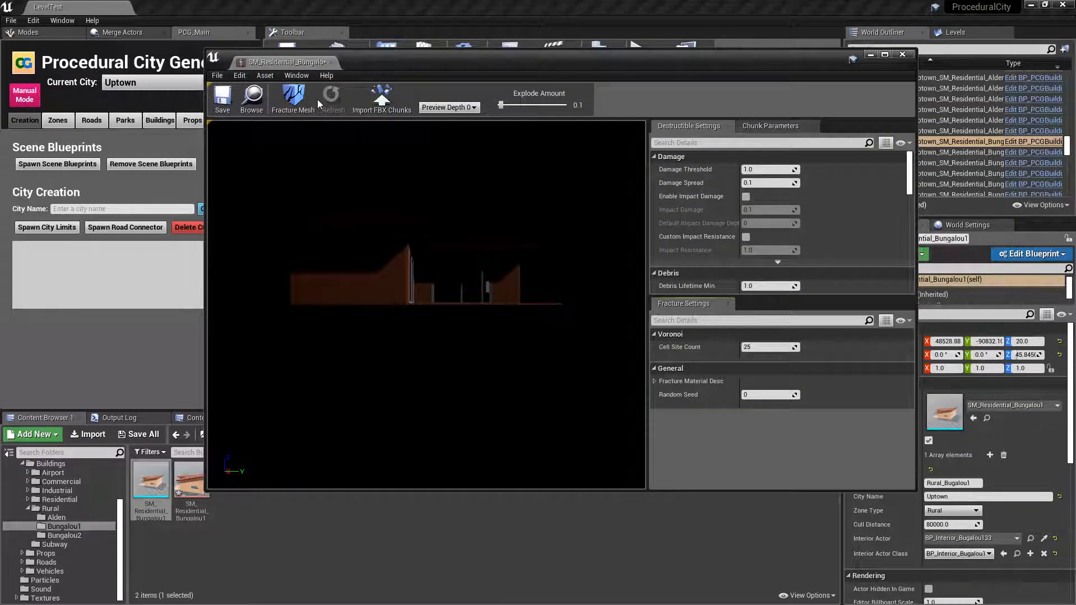
Fracture the bungalow mesh with Cell Site Count 80 and Enable Impact Damage ticked
left_click(884, 54)
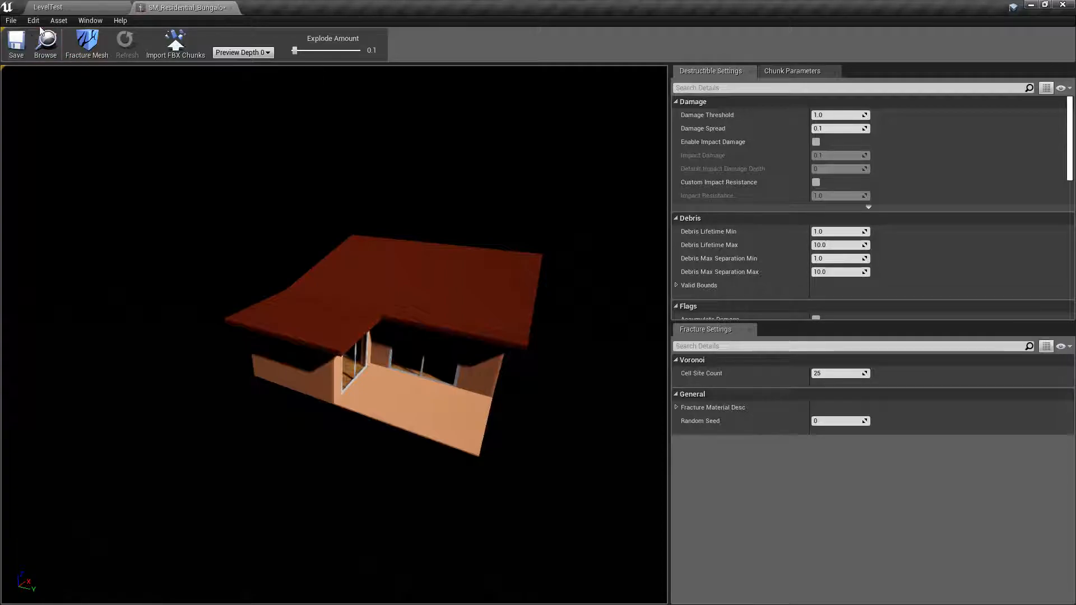
mouse_move(16, 42)
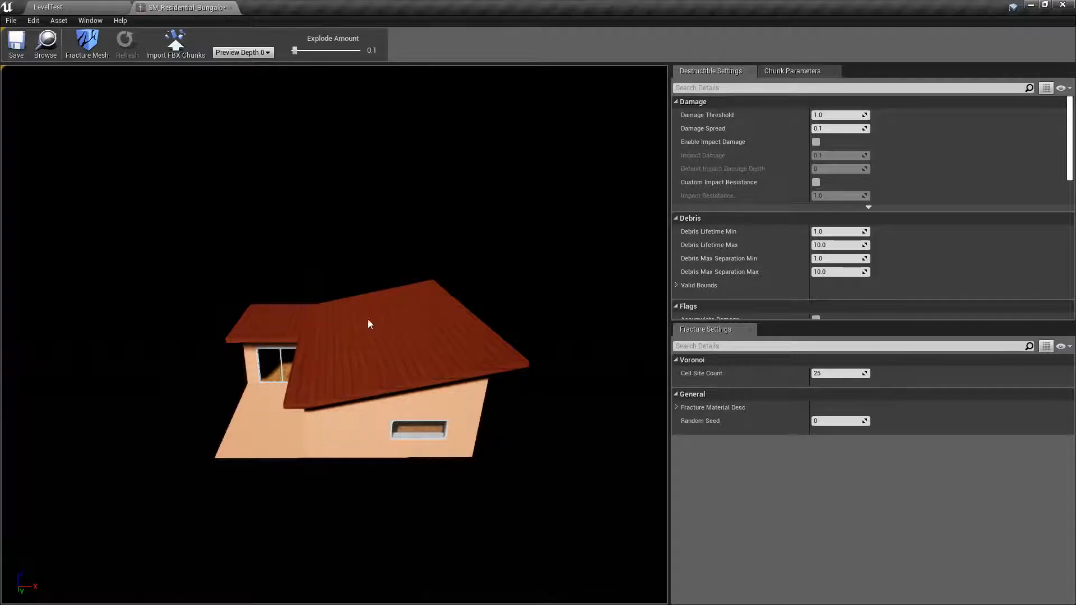
mouse_move(701, 372)
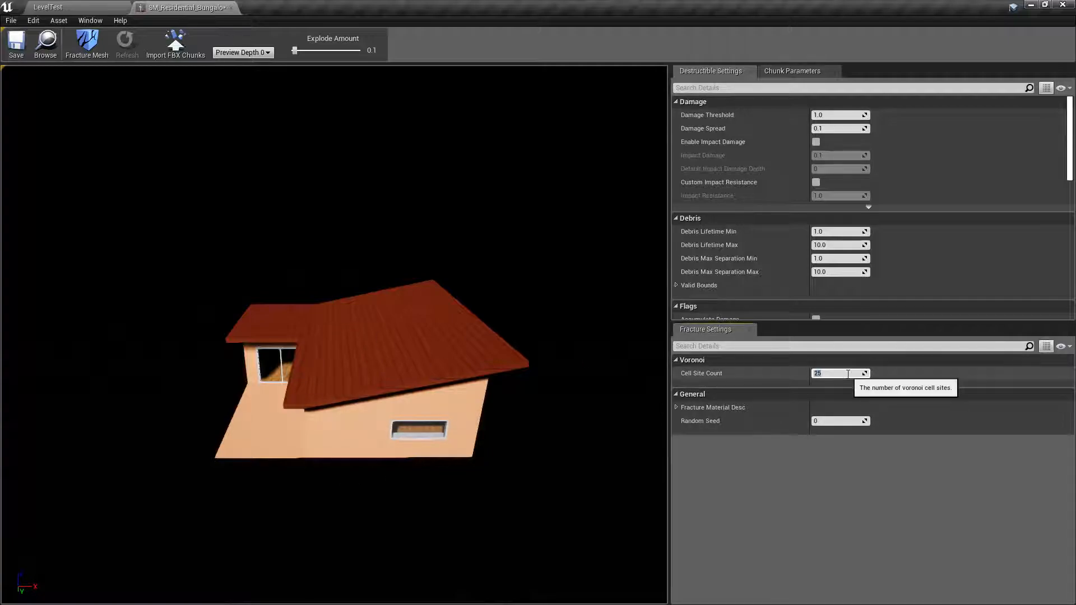
type("80")
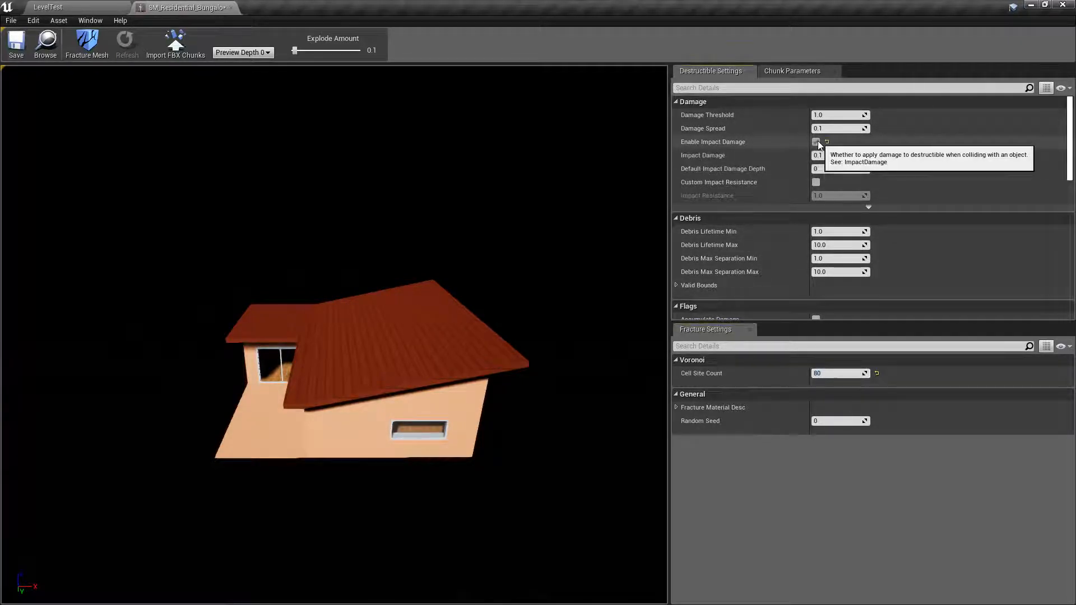
left_click(816, 141)
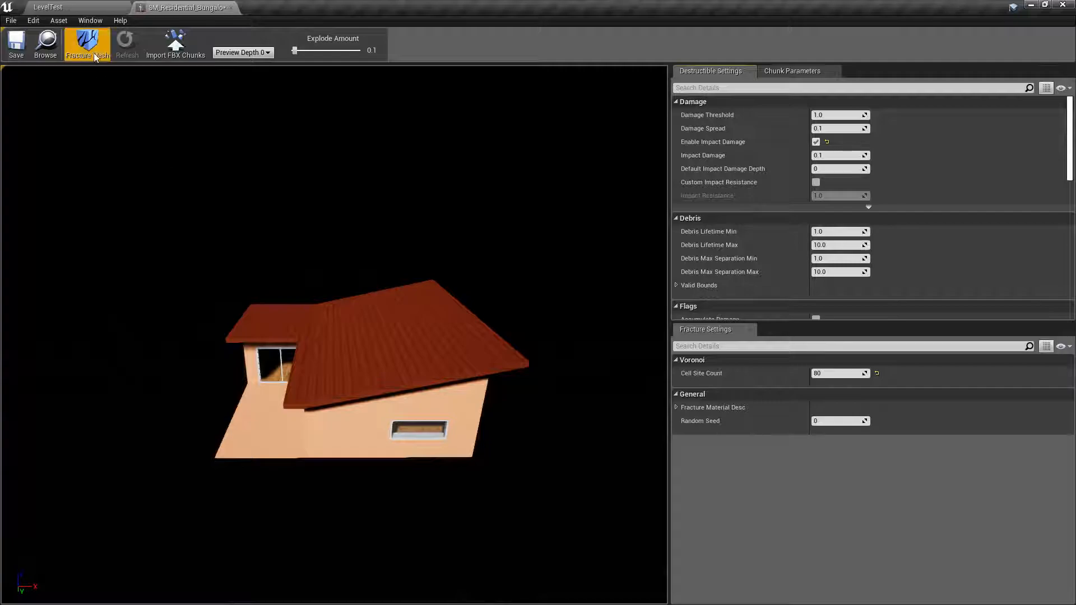
left_click(242, 53)
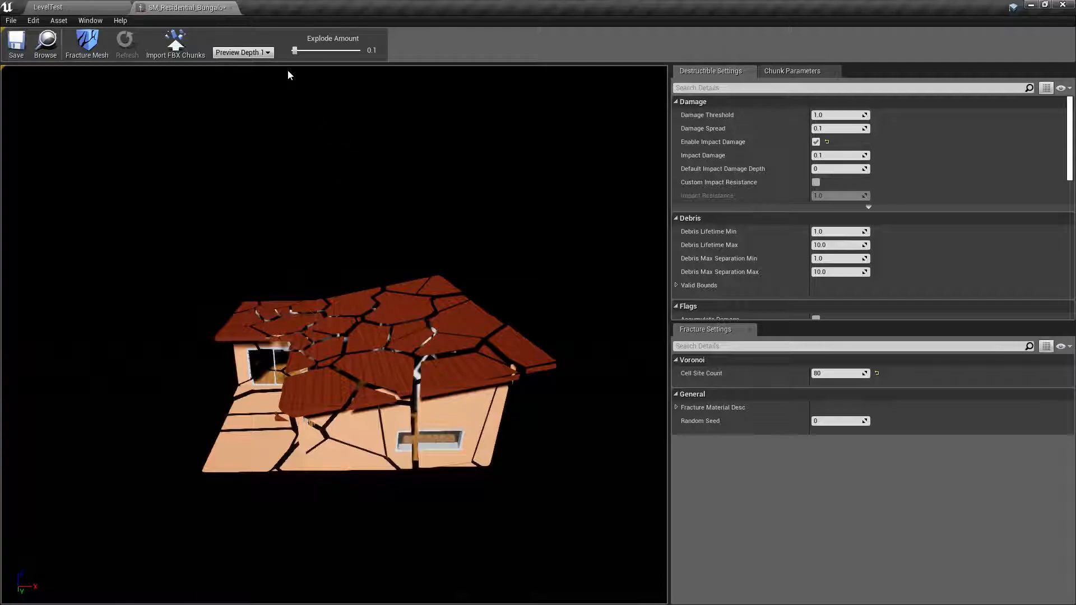
mouse_move(318, 130)
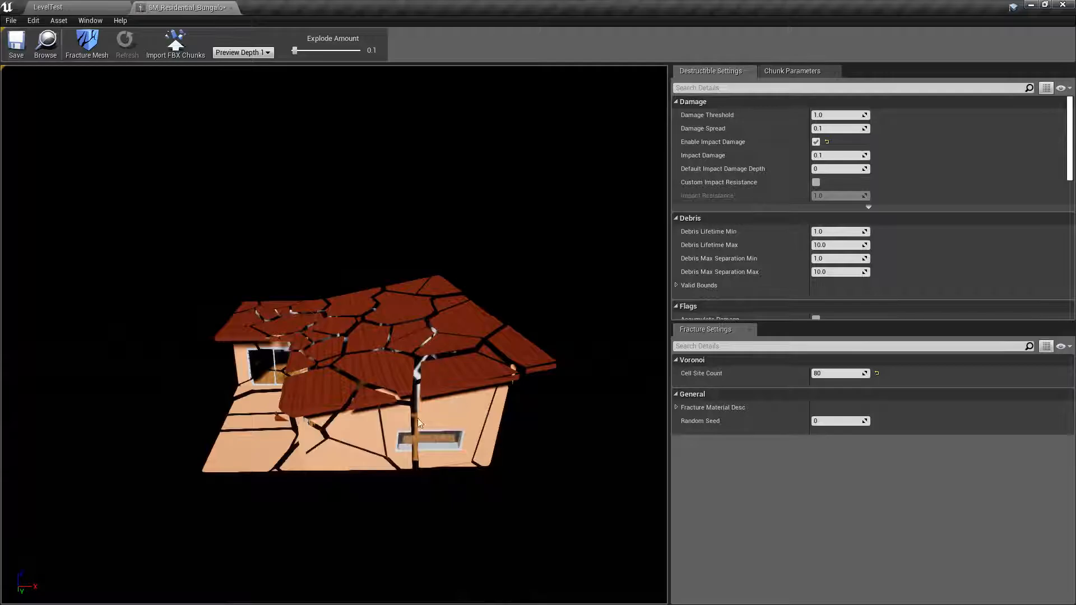
Scrub Explode Amount back and forth to preview the fractured bungalow chunks
left_click_drag(293, 50, 301, 50)
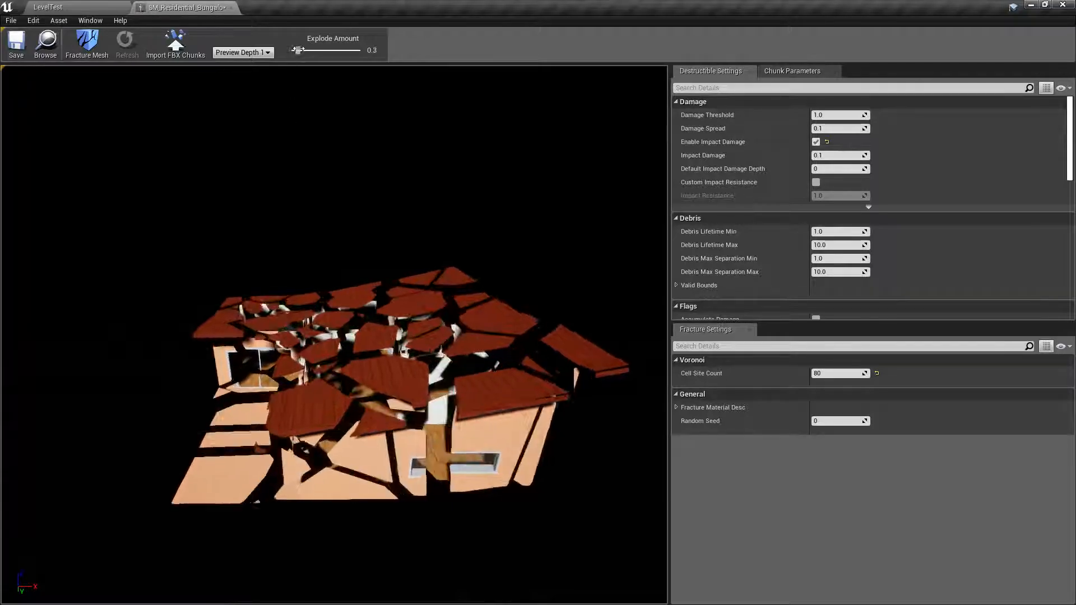
left_click_drag(298, 51, 304, 51)
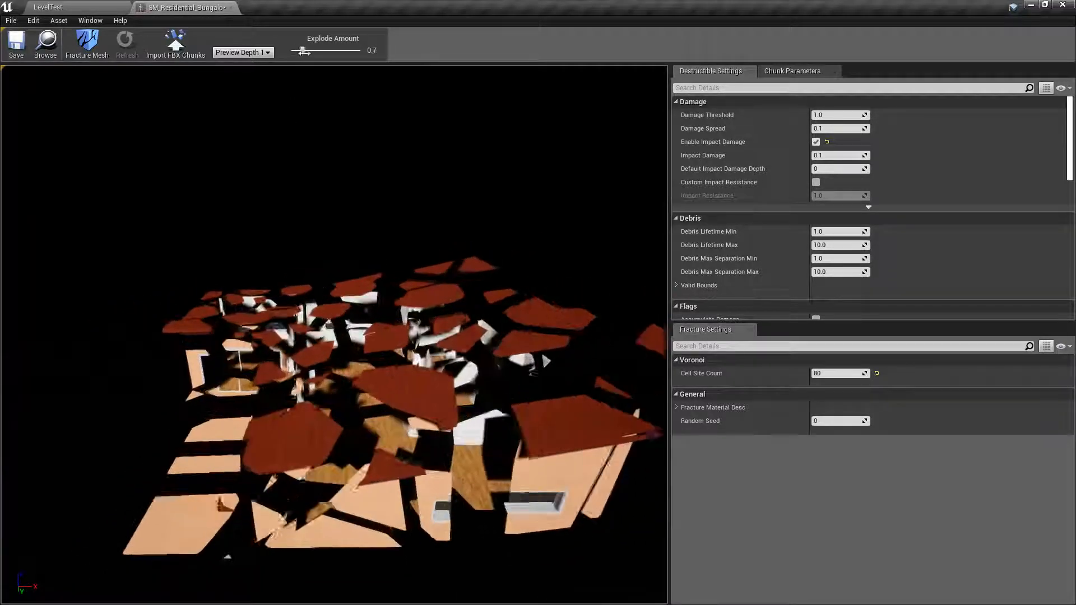
left_click_drag(329, 49, 291, 49)
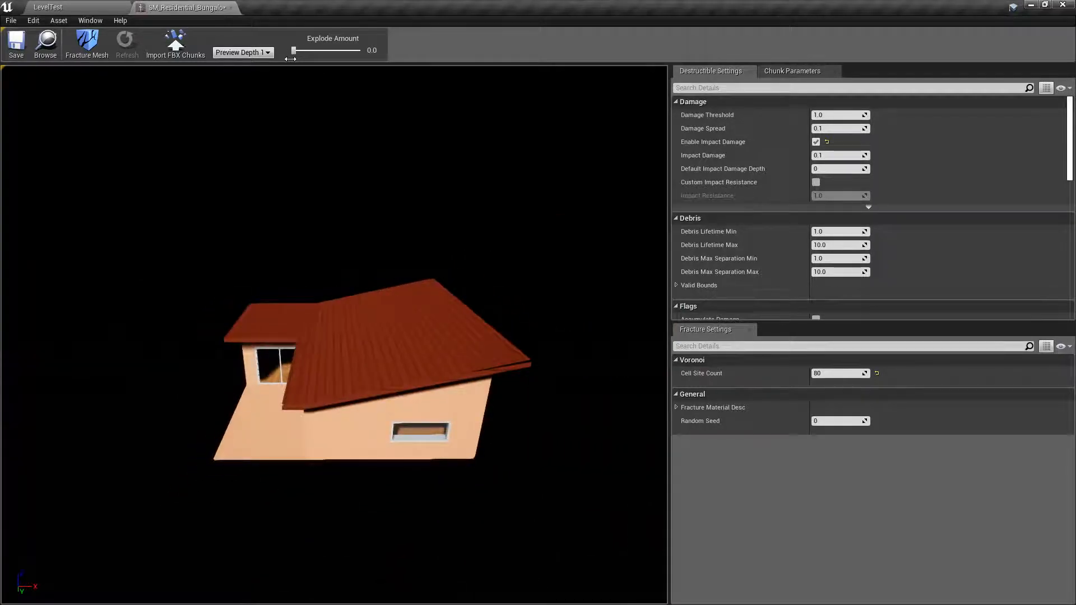
left_click_drag(291, 49, 302, 50)
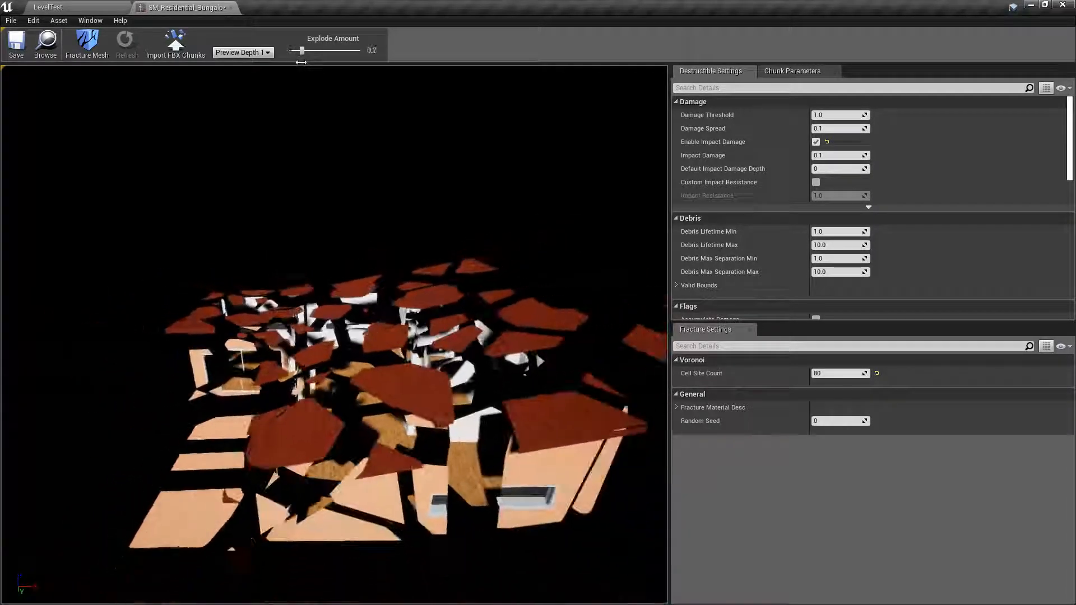
left_click_drag(300, 49, 294, 49)
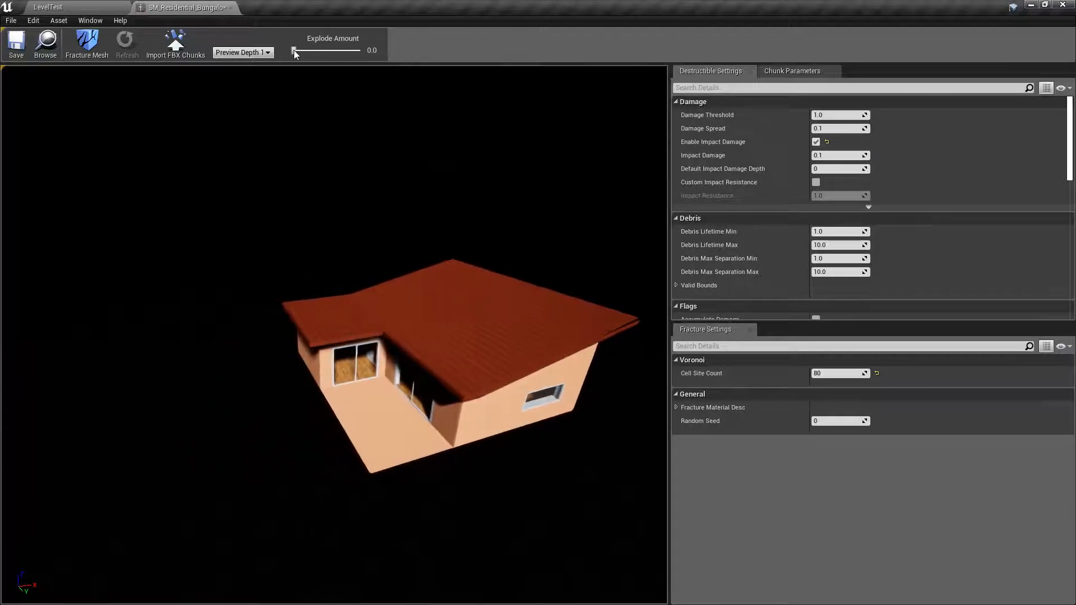
left_click_drag(293, 51, 330, 50)
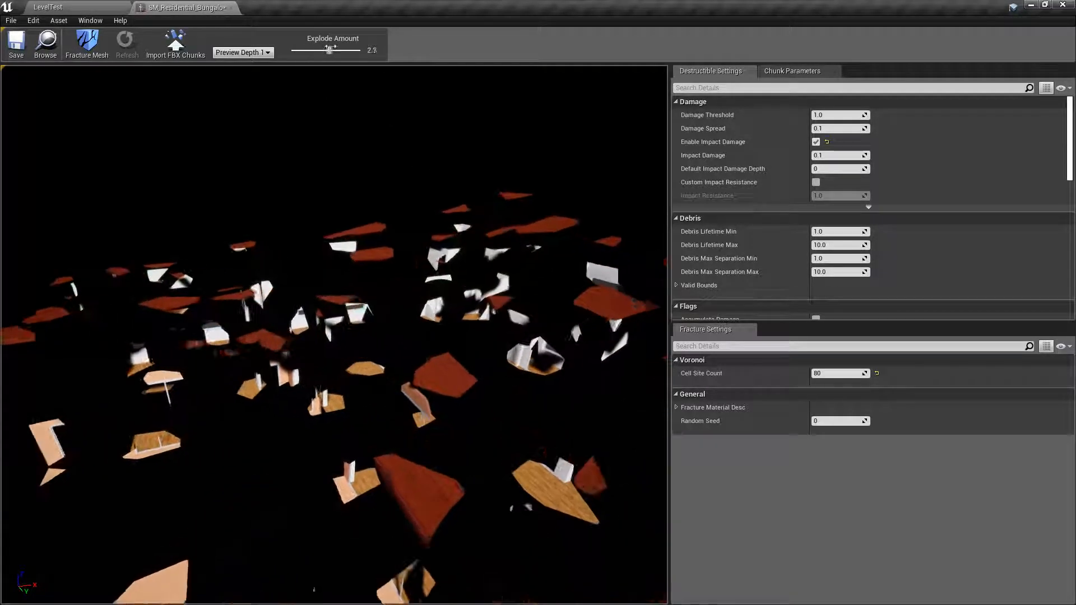
left_click_drag(329, 48, 291, 48)
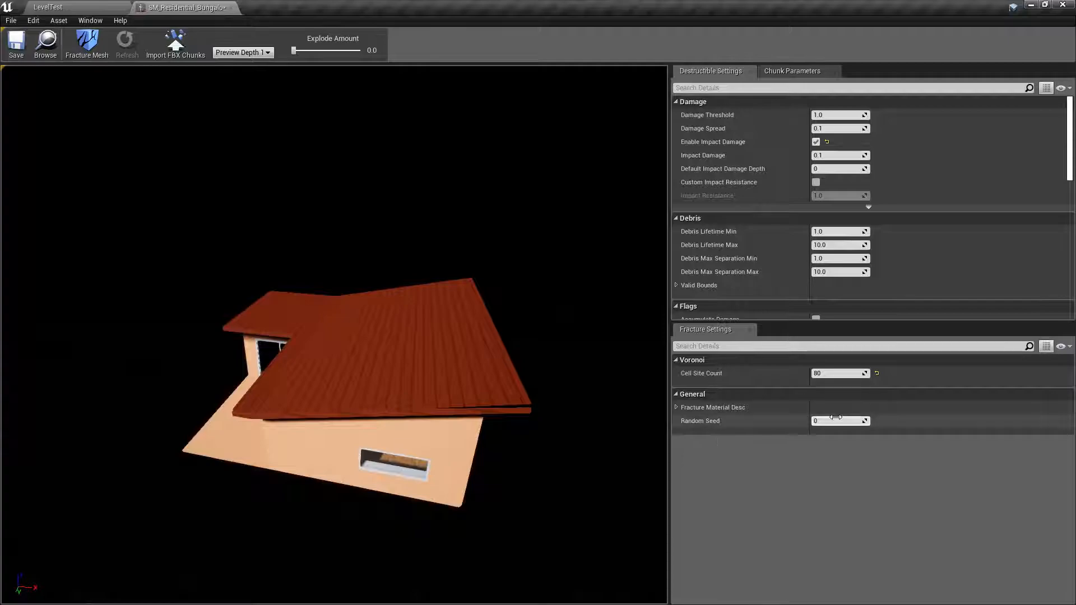
Re-fracture the mesh with Random Seed 1111 and spread the new pieces slightly to inspect
type("1111")
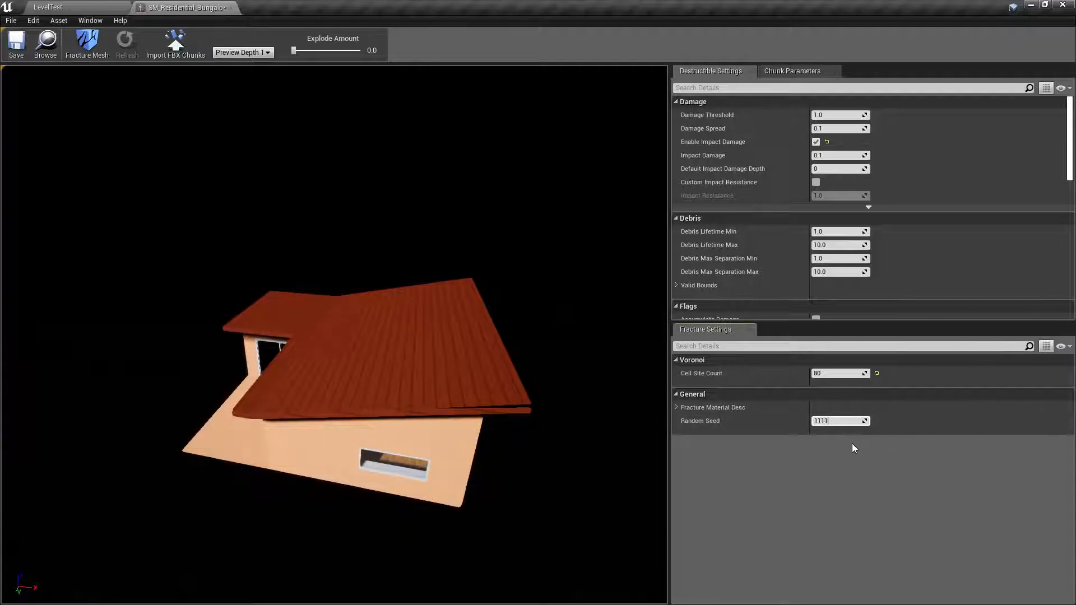
mouse_move(87, 42)
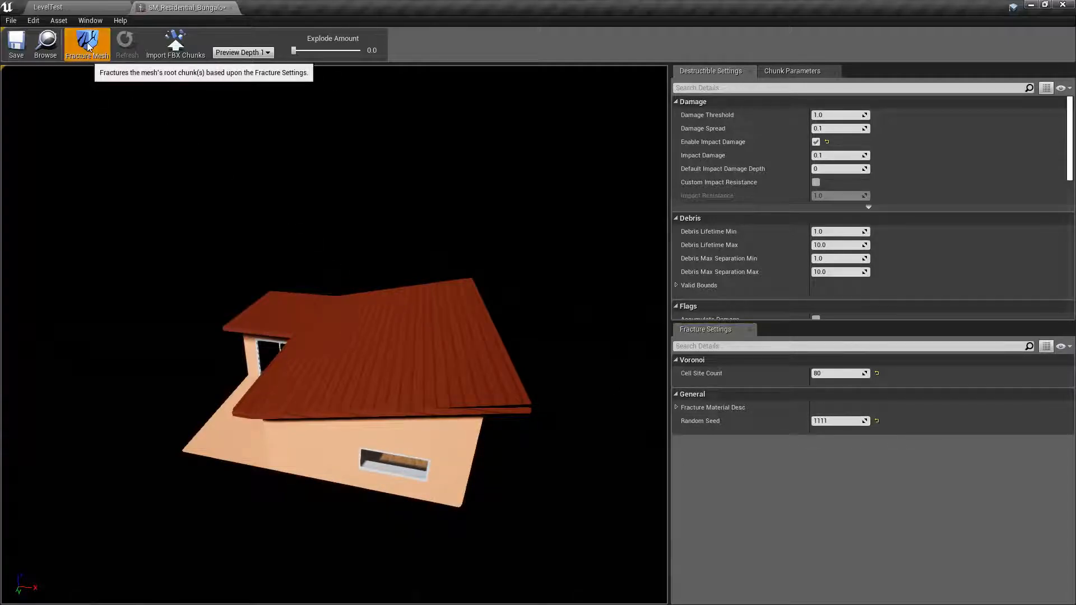
left_click(86, 44)
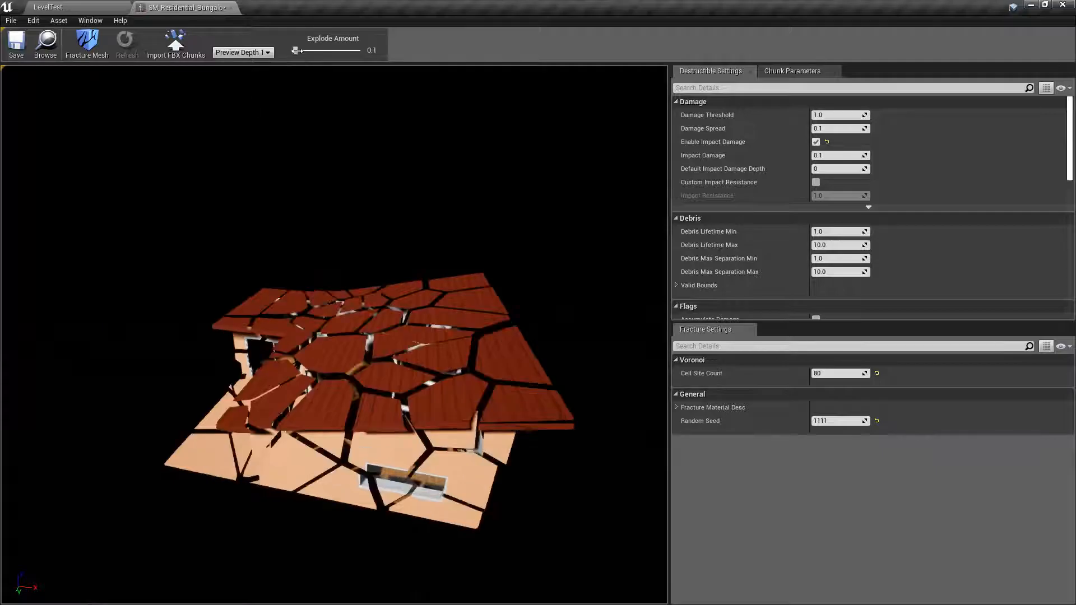
left_click_drag(296, 51, 343, 51)
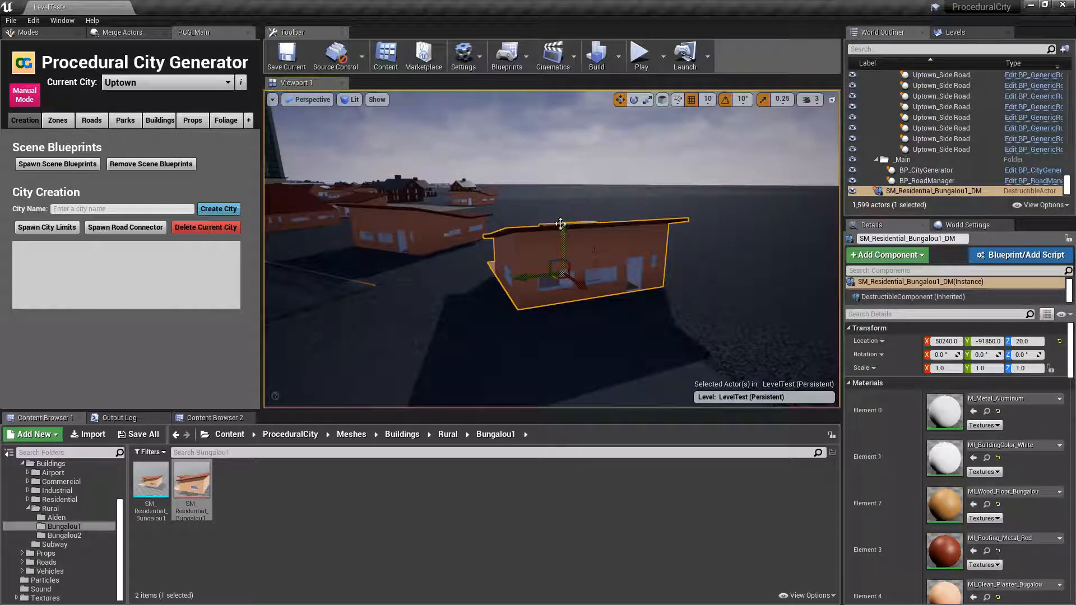
Start converting the selected destructible actor to a Blueprint class under ProceduralCity
left_click(507, 55)
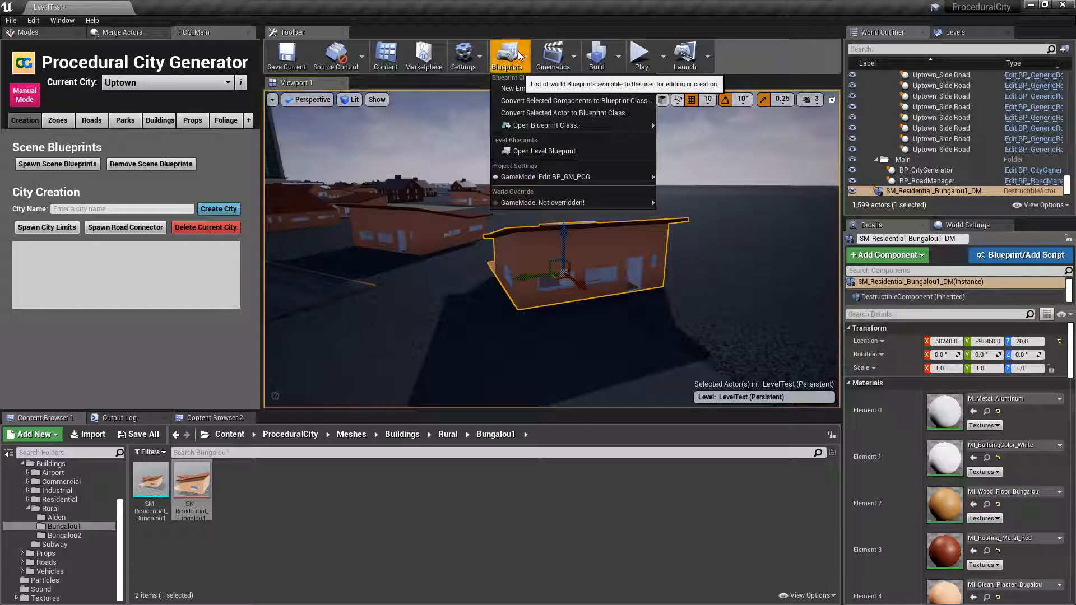
mouse_move(574, 101)
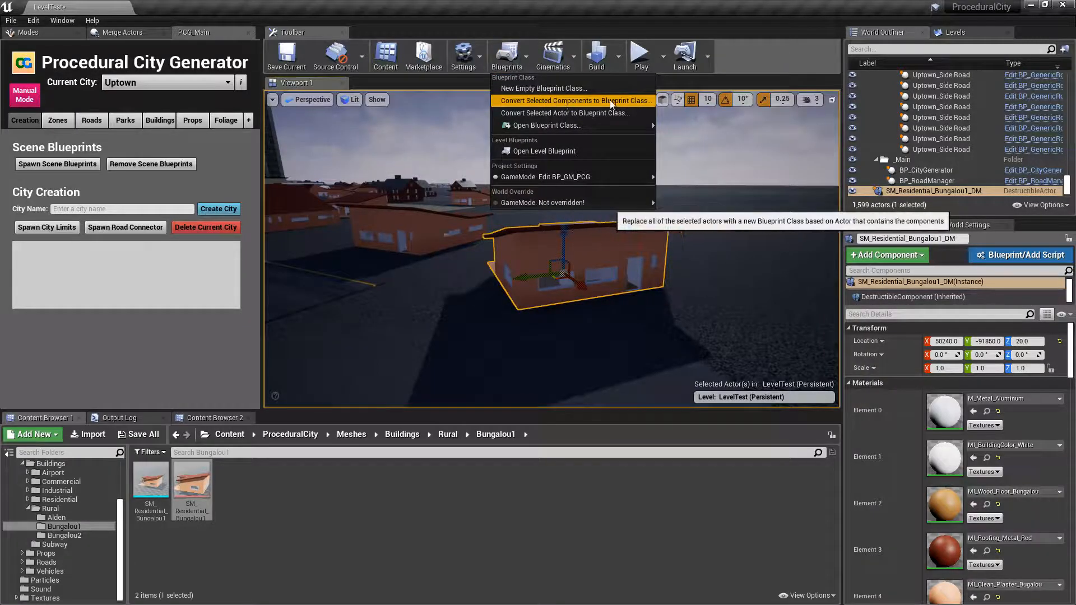
left_click(574, 101)
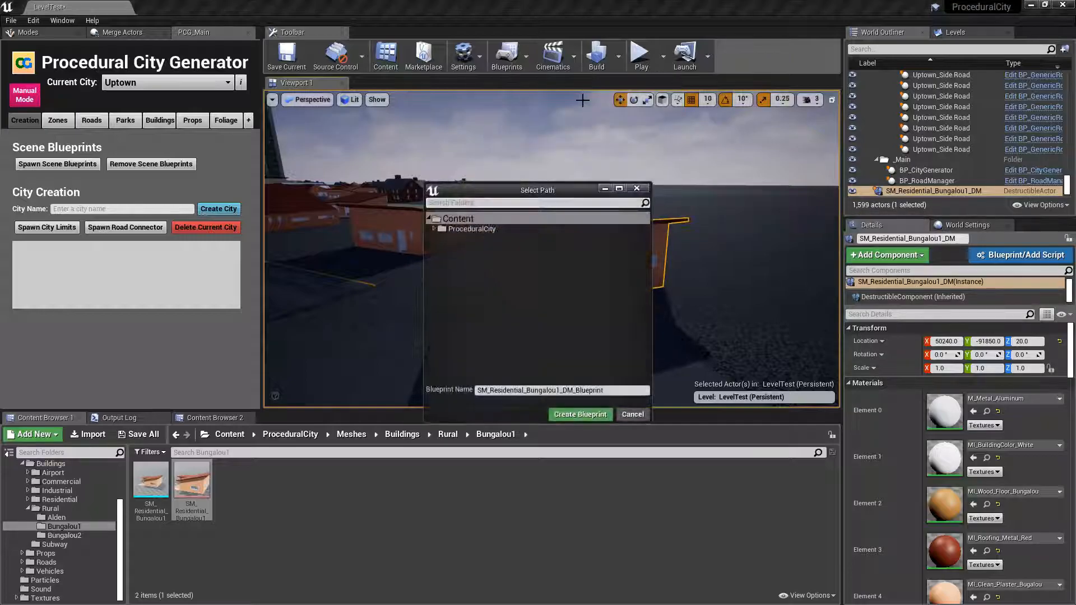
left_click(433, 218)
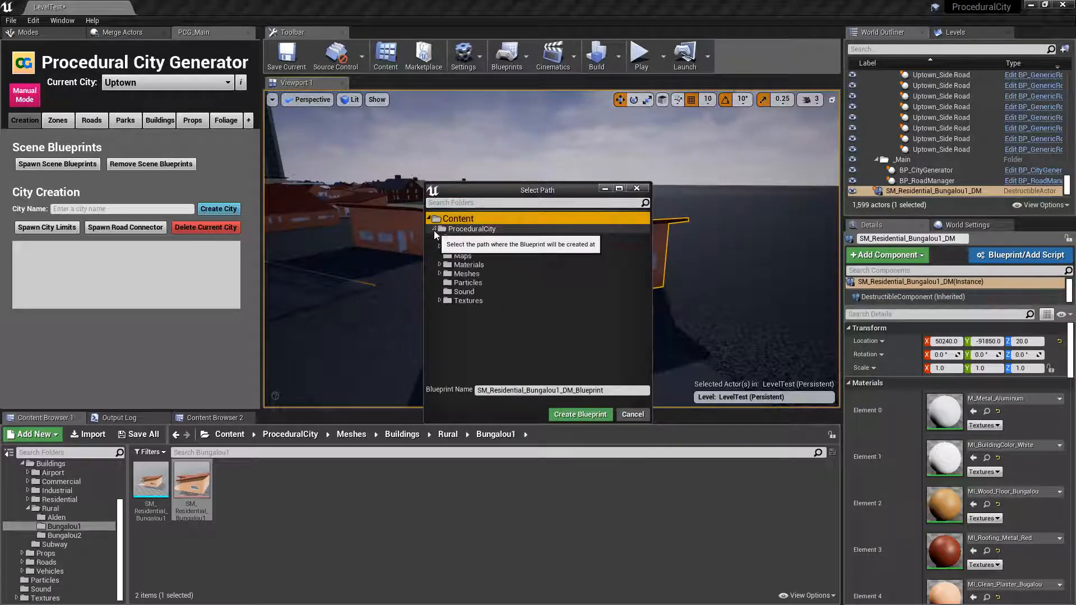
left_click(439, 229)
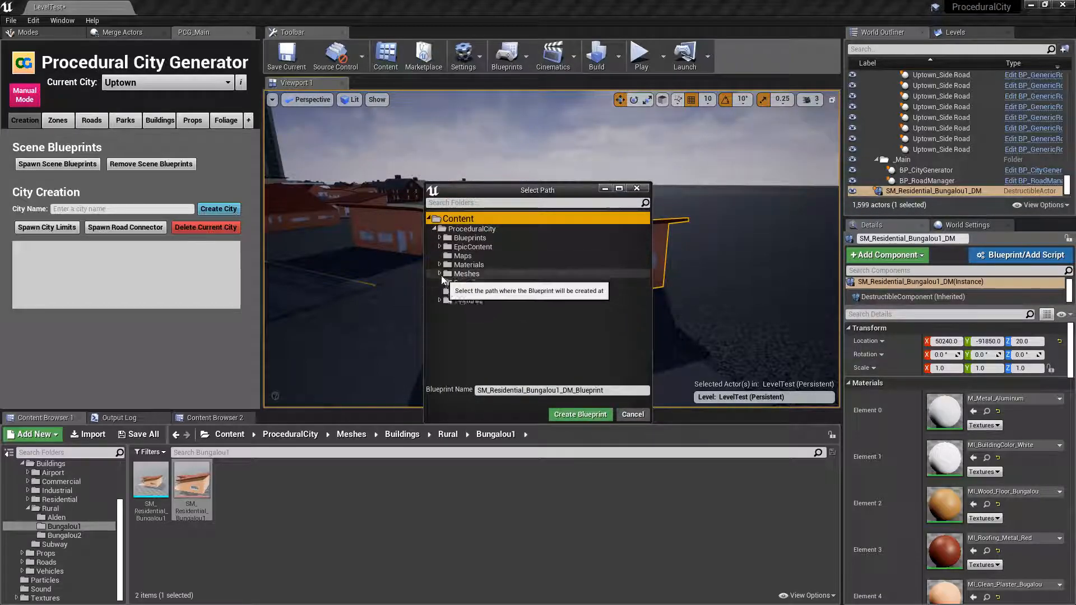
Save it as SM_Residential_Bungalou1_DM_BP in Meshes/Buildings/Rural/Bungalou1 and create the blueprint
left_click(439, 273)
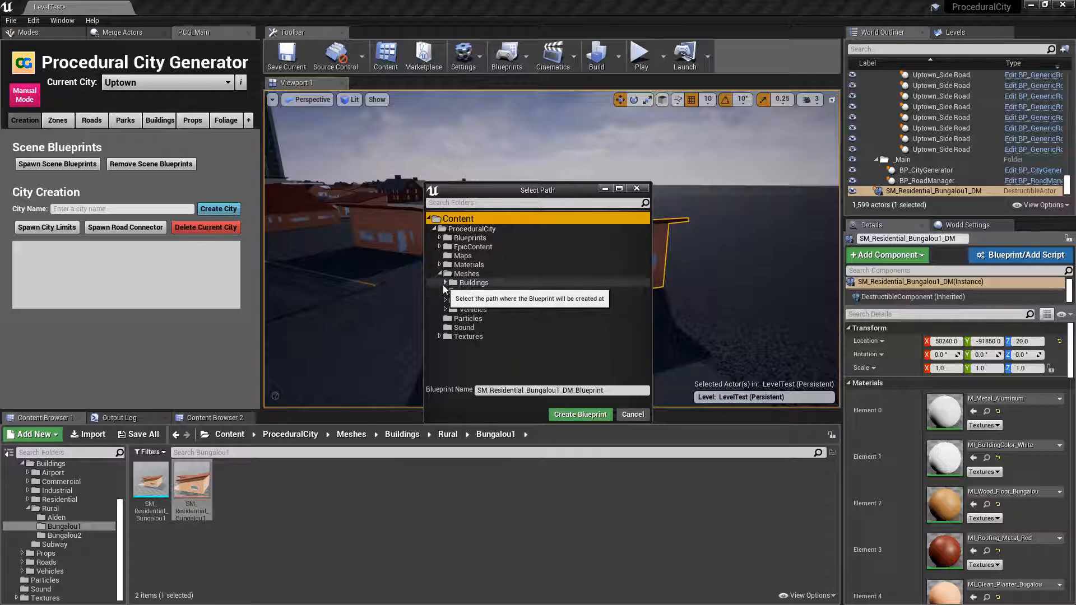
left_click(445, 282)
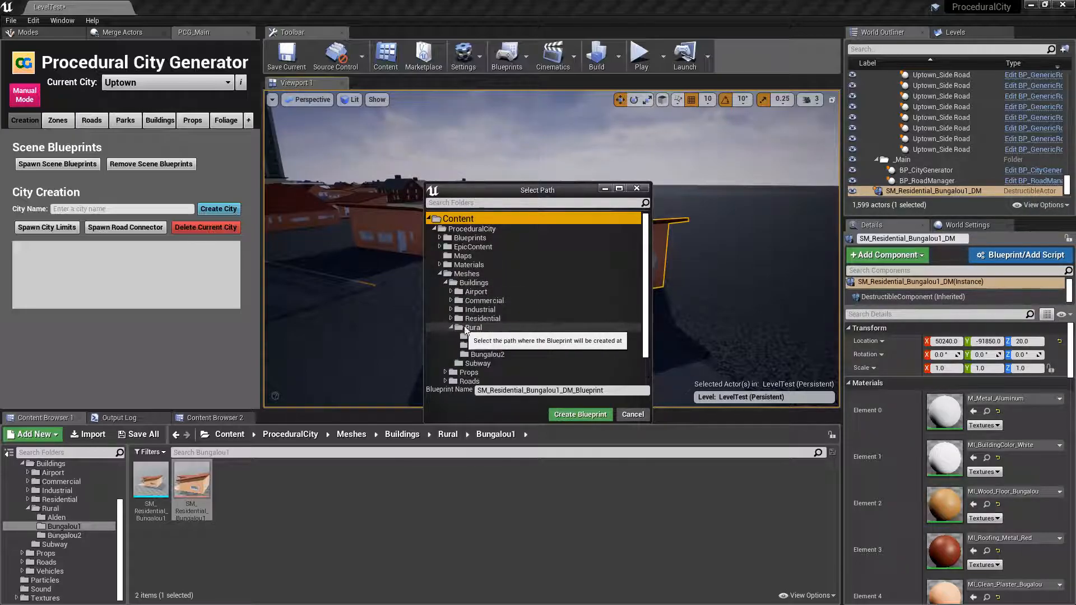
left_click(486, 345)
type("P")
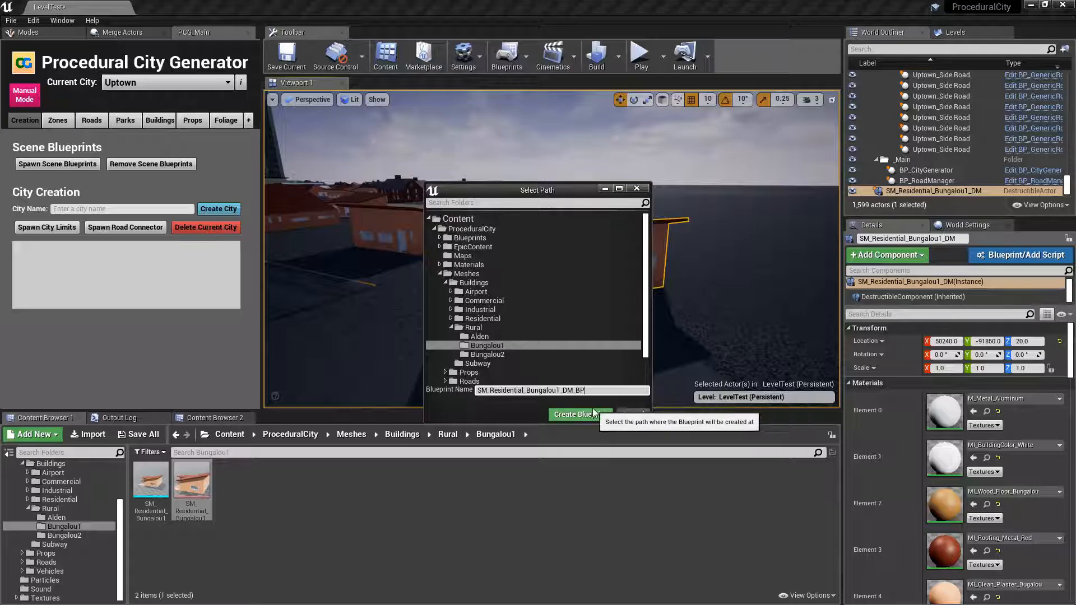
left_click(579, 414)
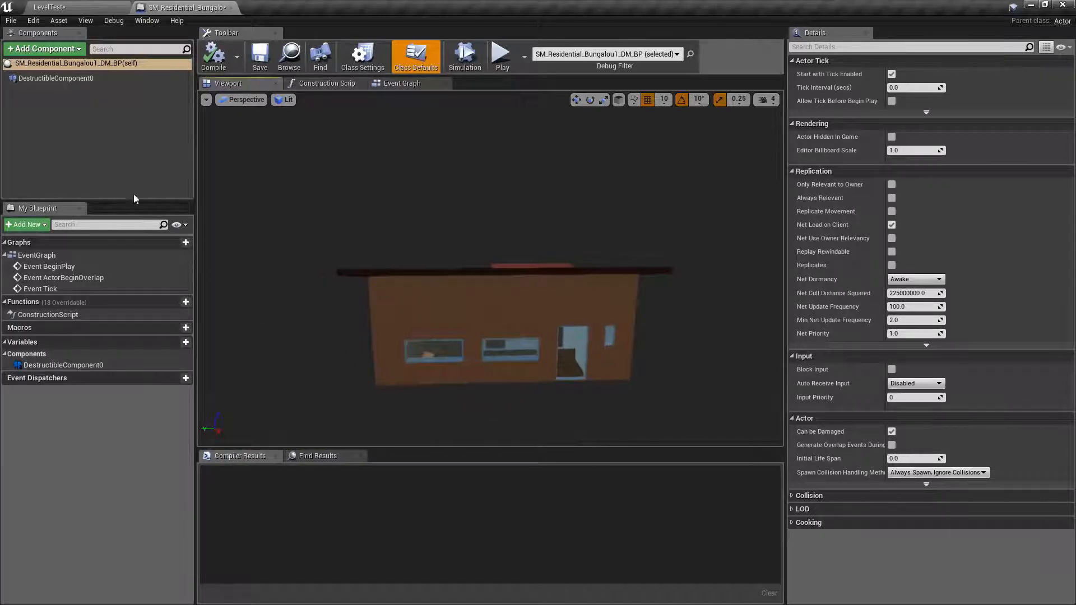
Show the BP_PCGBuilding_Rural_Bungalou1 blueprint's class defaults with its Bungalou1 mesh
left_click(55, 77)
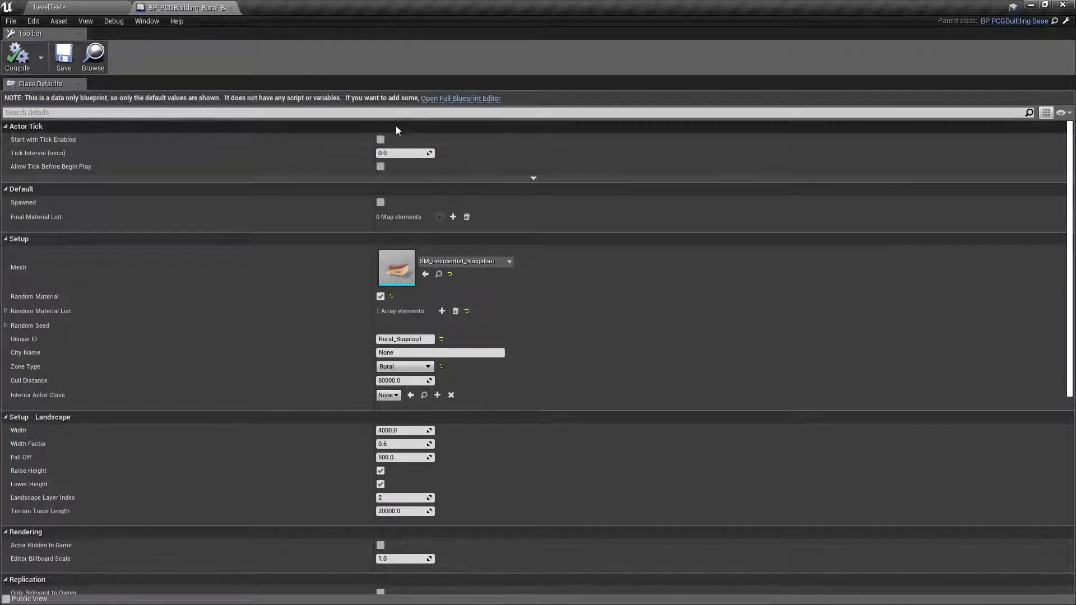
mouse_move(459, 99)
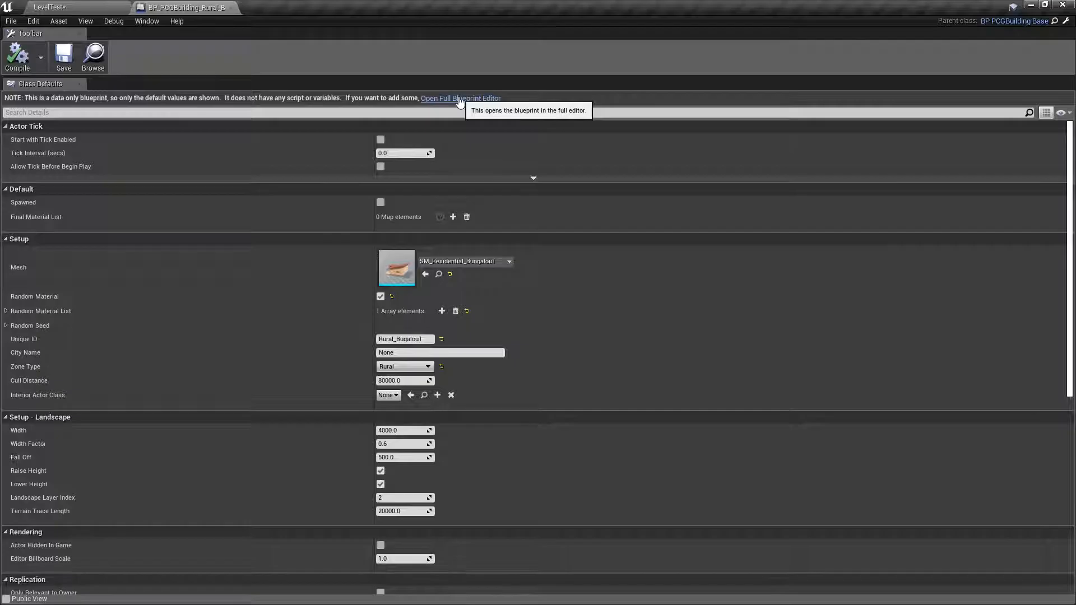
Add a BP Comp Destructible component (searched 'destr') to the rural bungalow blueprint and select it
left_click(460, 99)
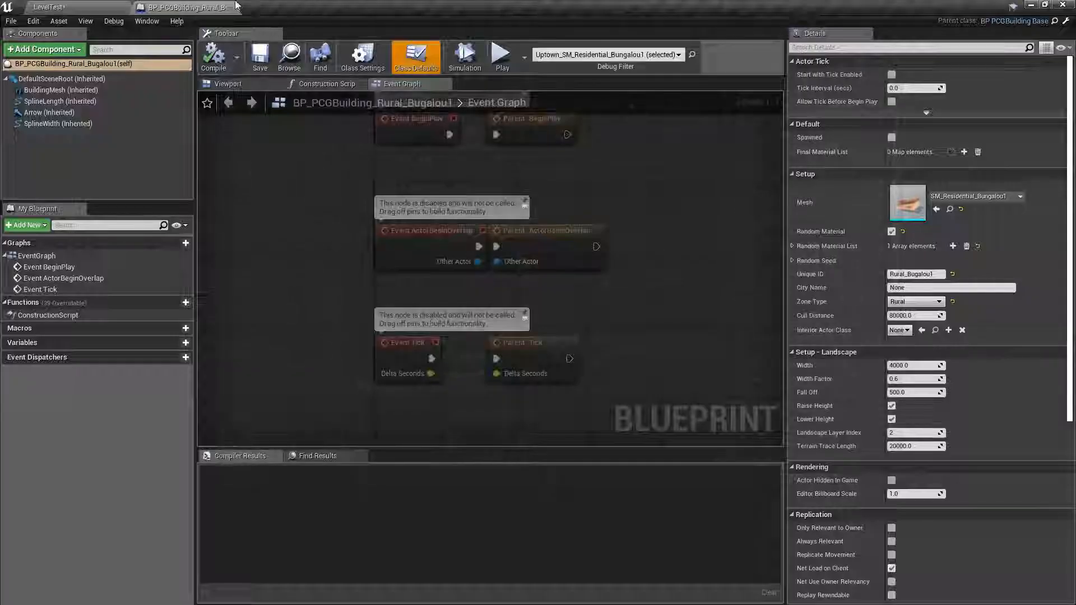
left_click(228, 83)
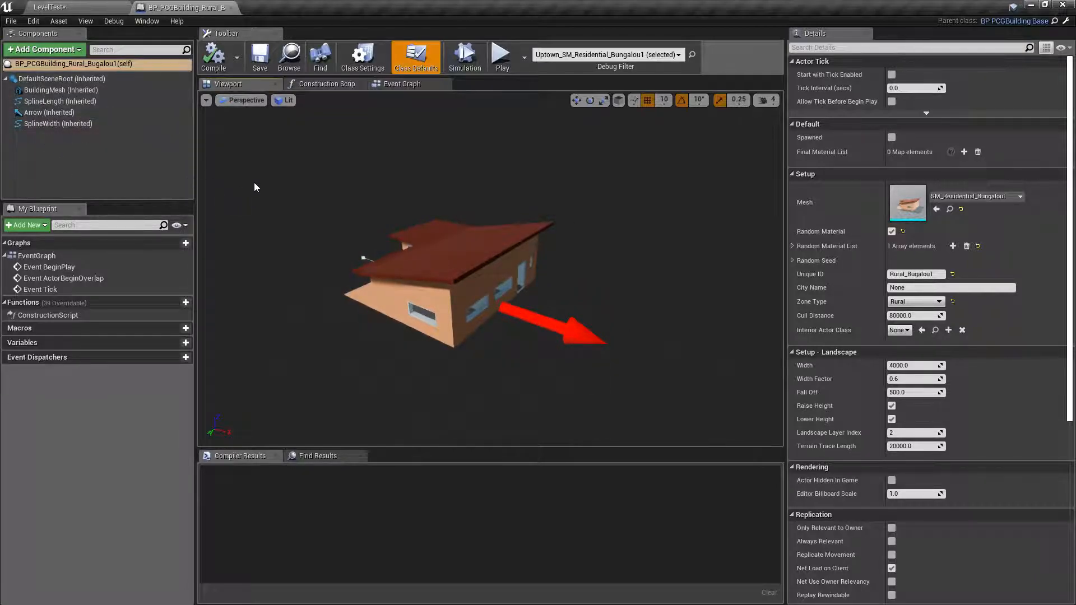
left_click(42, 49)
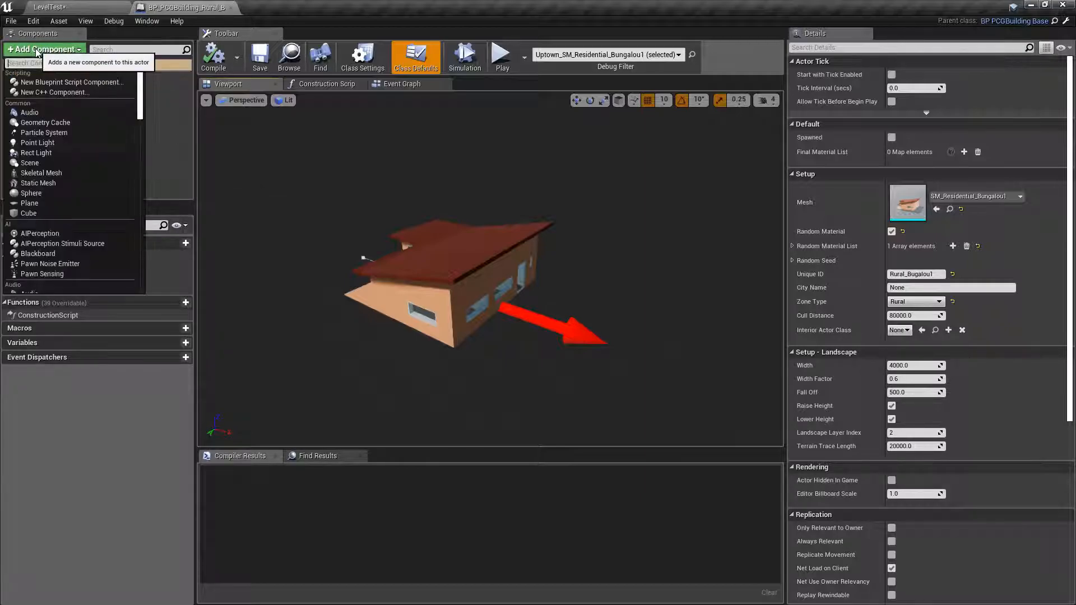
mouse_move(29, 162)
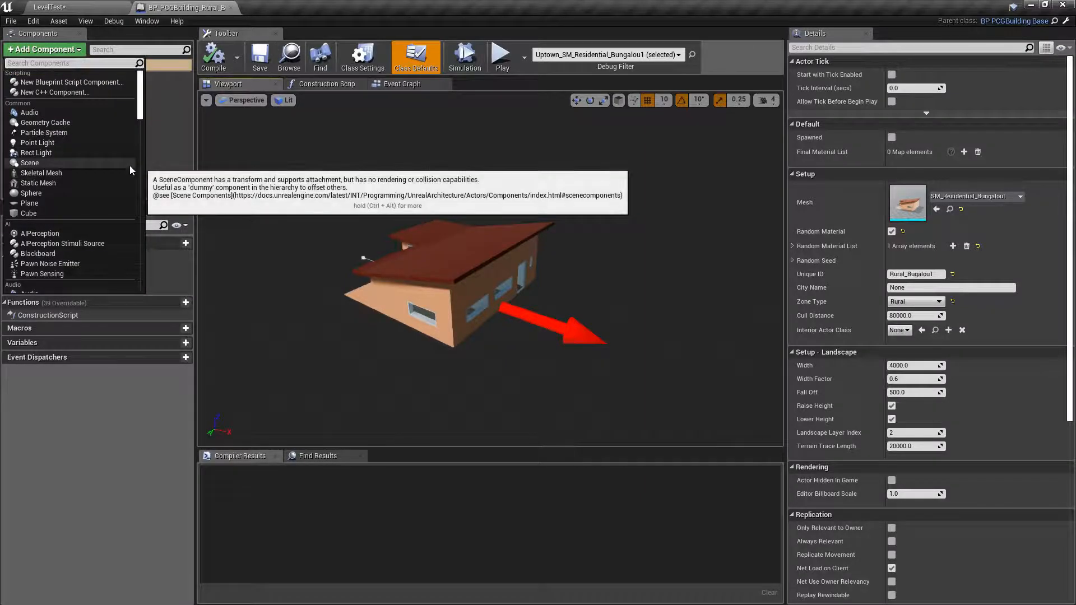
type("destr")
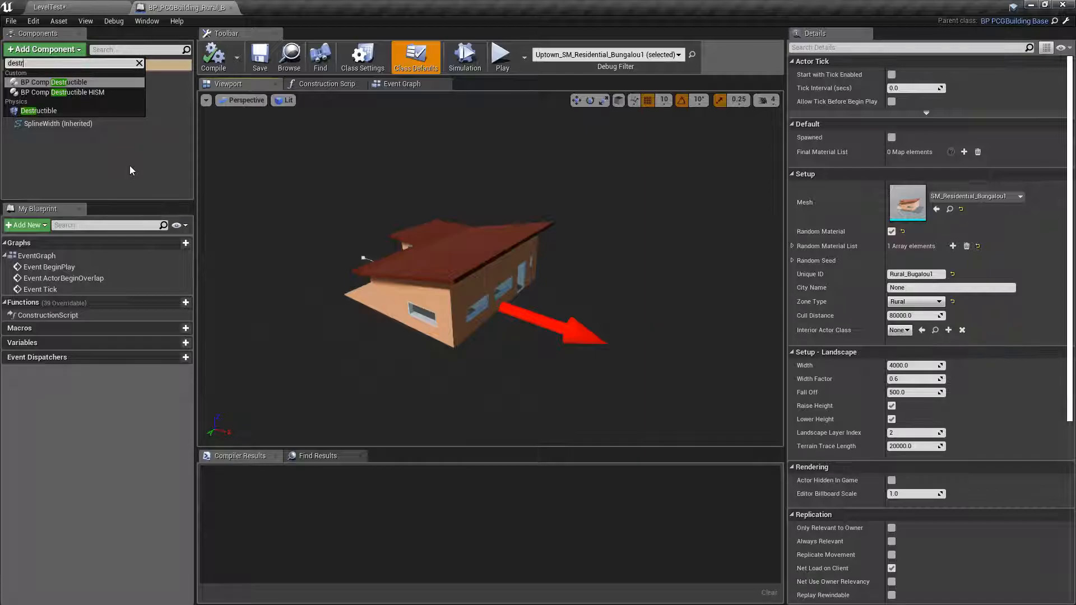
mouse_move(65, 82)
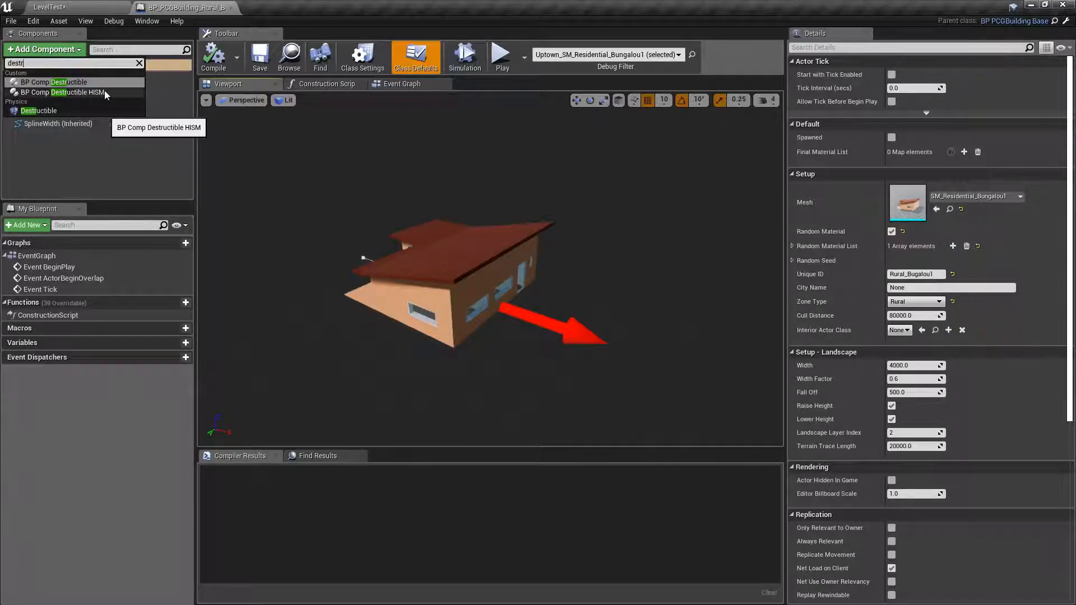
mouse_move(72, 111)
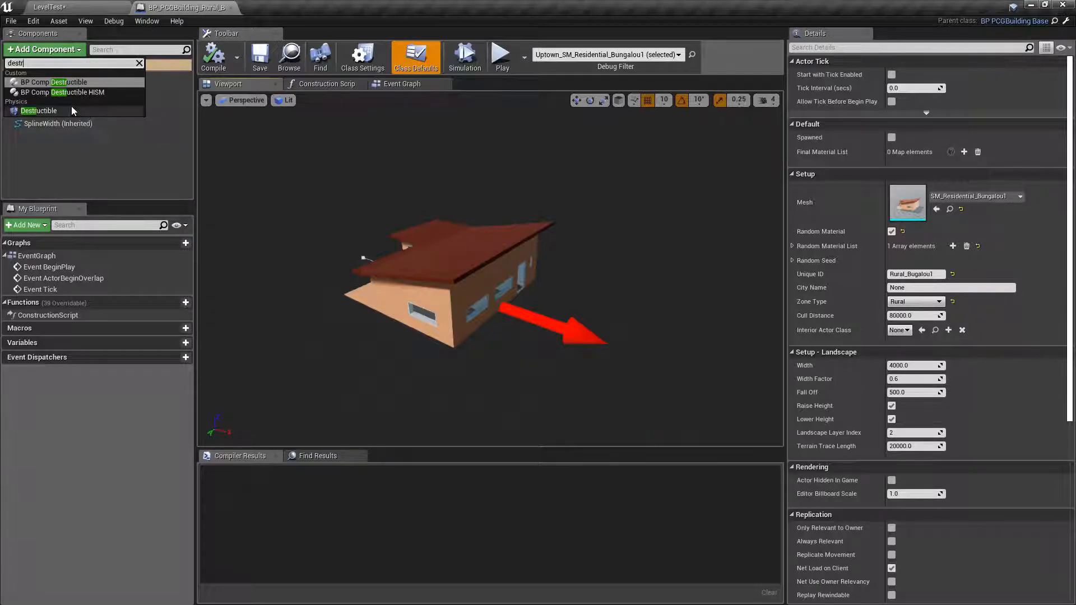
mouse_move(89, 97)
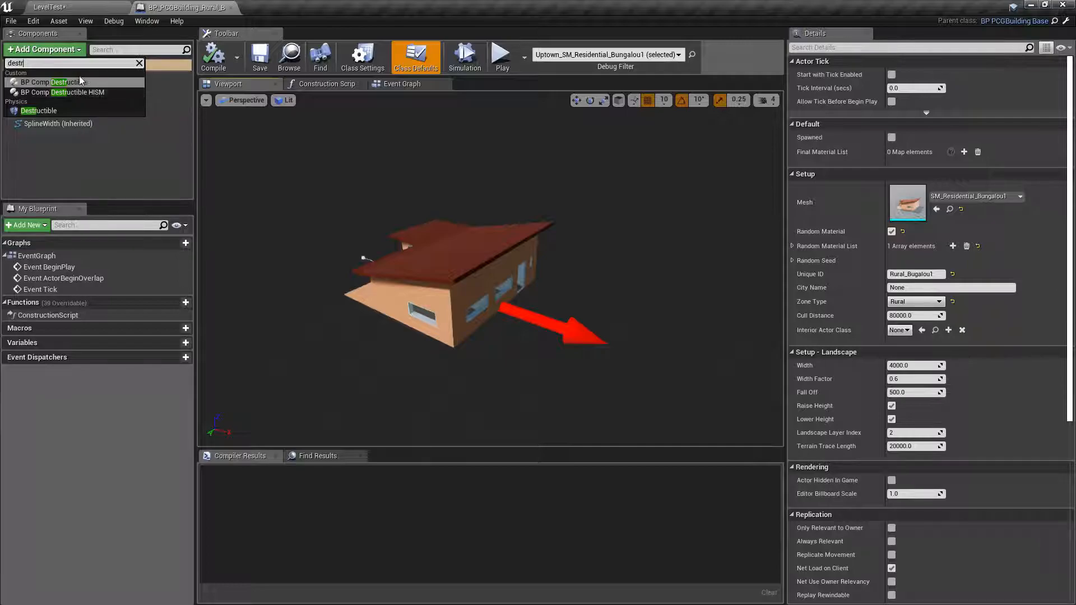
mouse_move(67, 81)
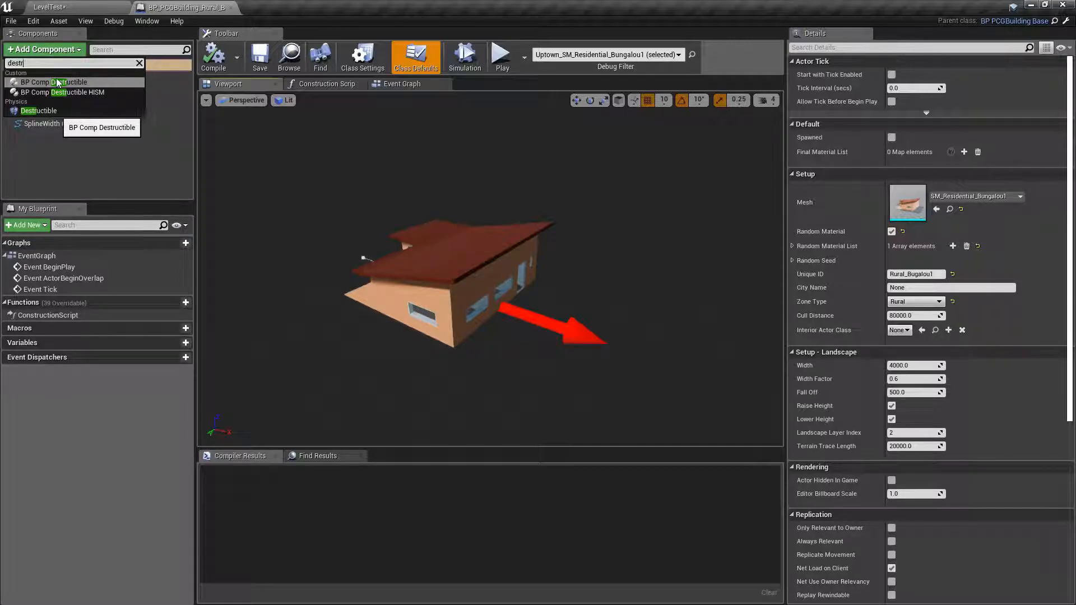
left_click(70, 81)
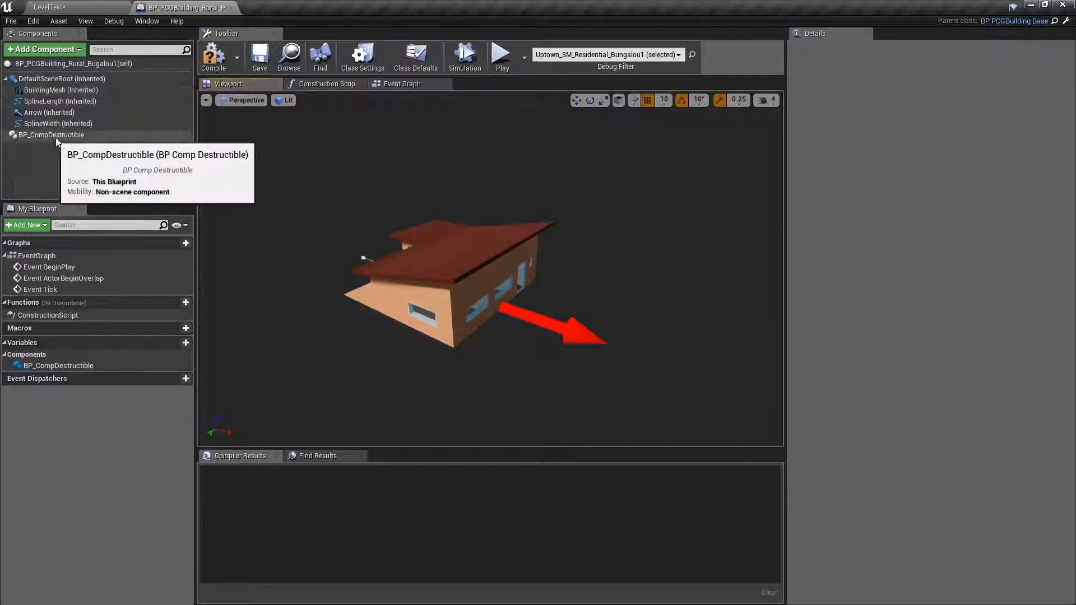
left_click(50, 135)
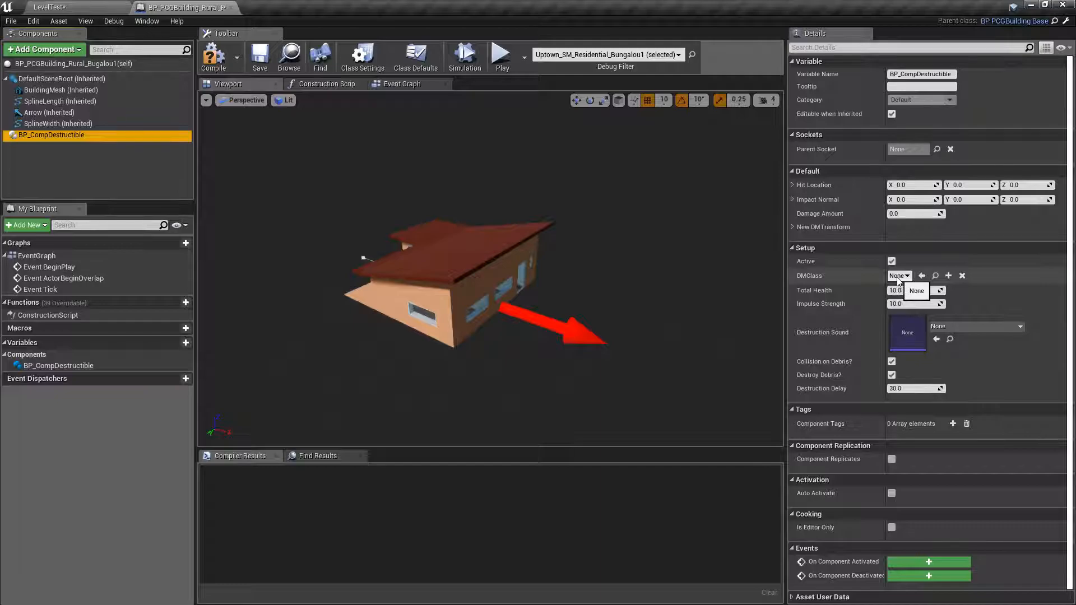
Assign SM_Residential_Bungalou1_DM_BP as the destructible component's DMClass via Use Selected Asset
left_click(898, 275)
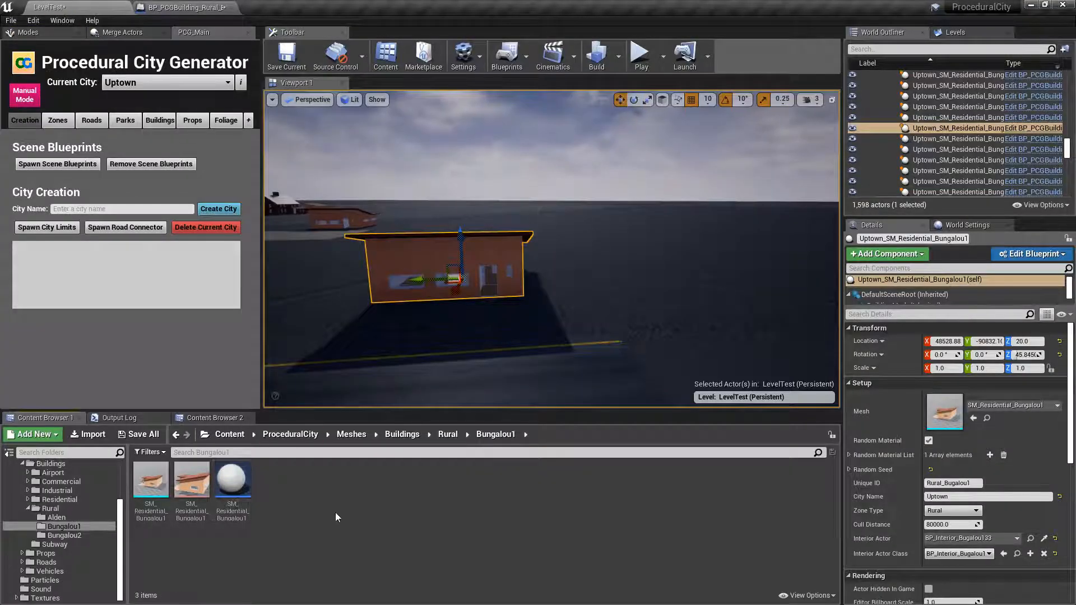
left_click(233, 478)
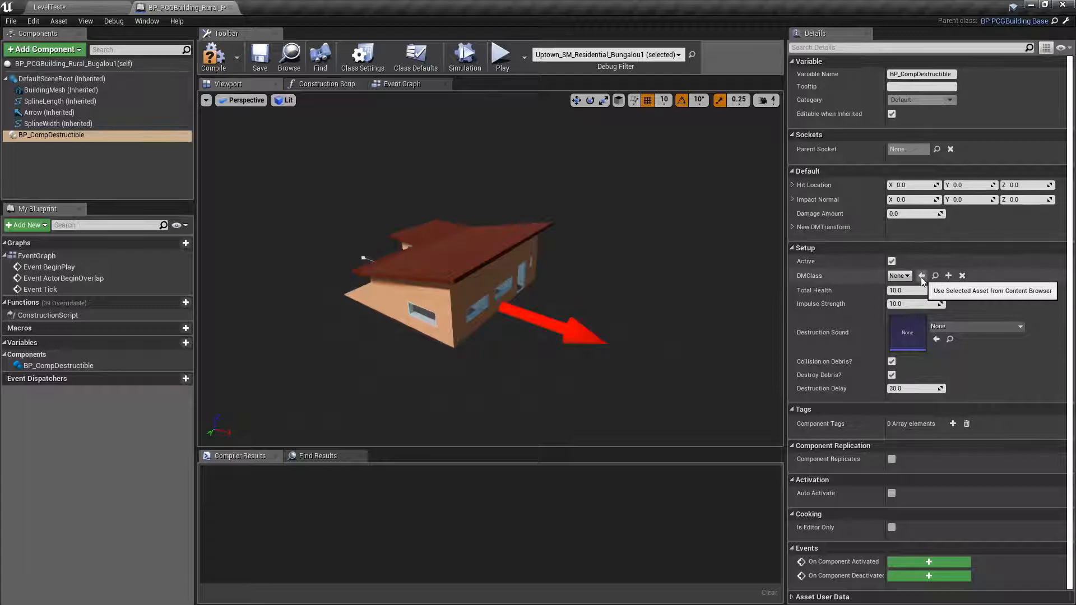
left_click(922, 275)
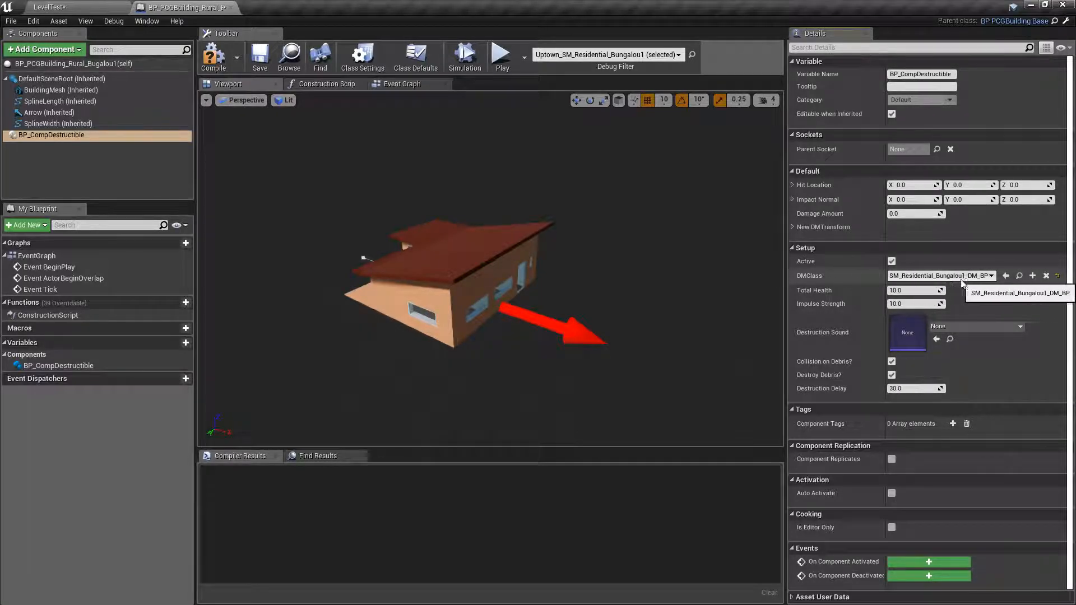
mouse_move(293, 126)
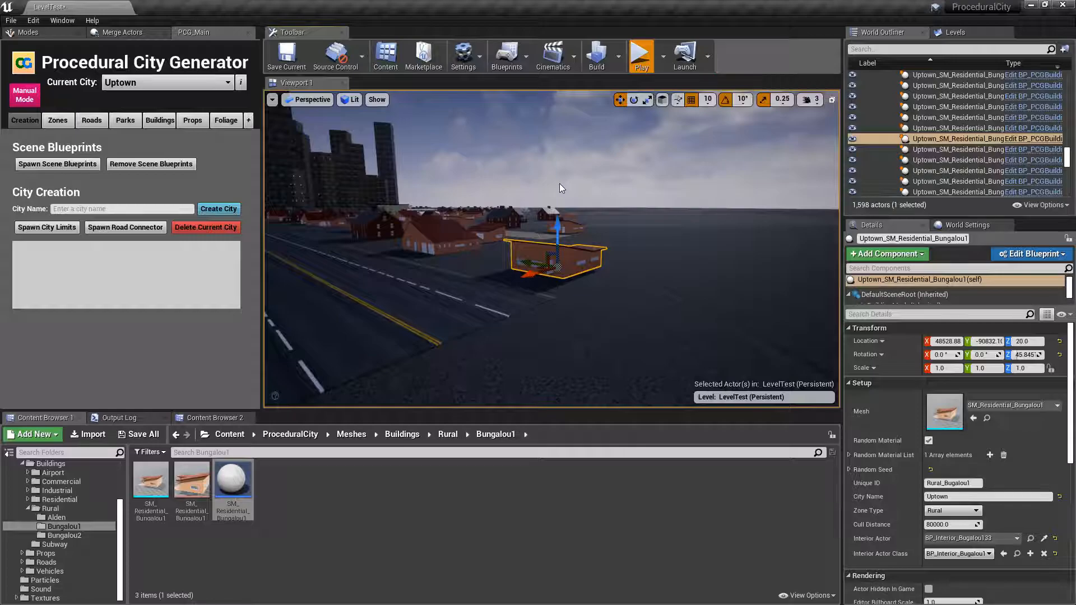
left_click(640, 56)
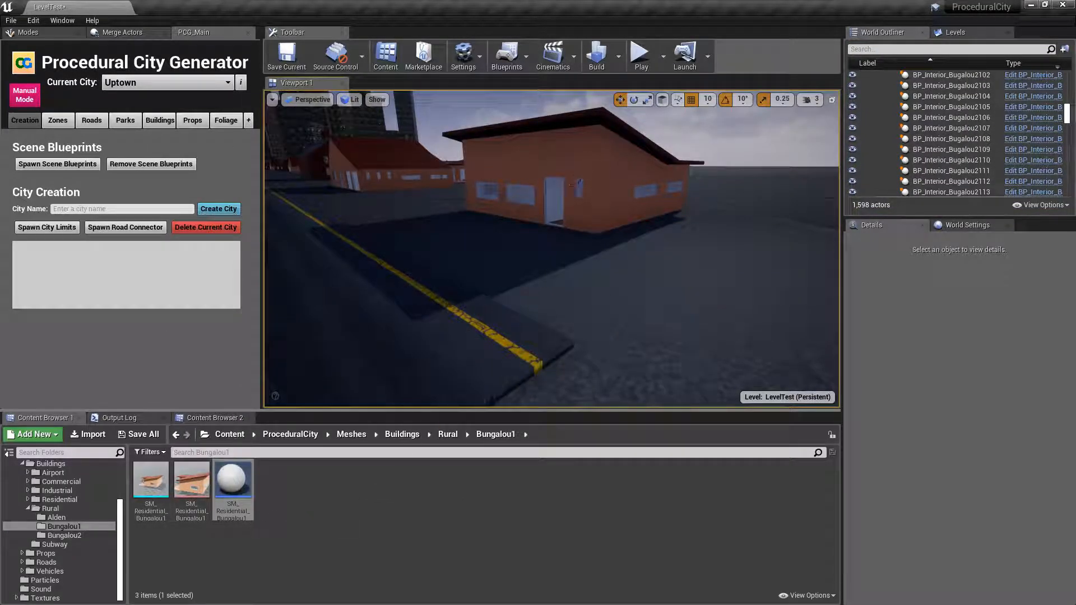
left_click(549, 171)
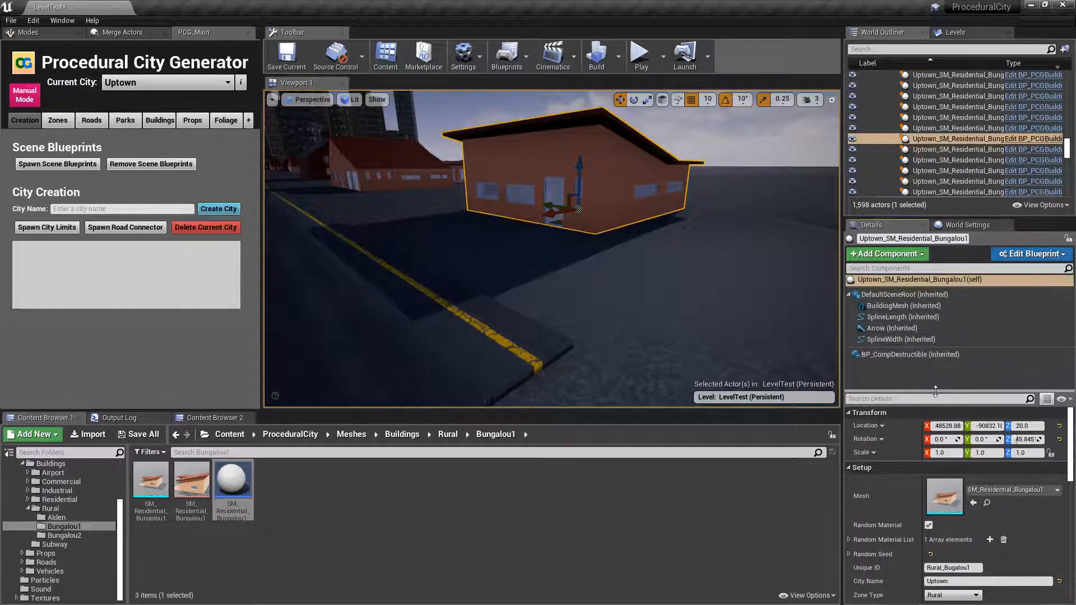
Select the placed bungalow's BP_CompDestructible to show its Total Health and DM class settings
left_click(909, 354)
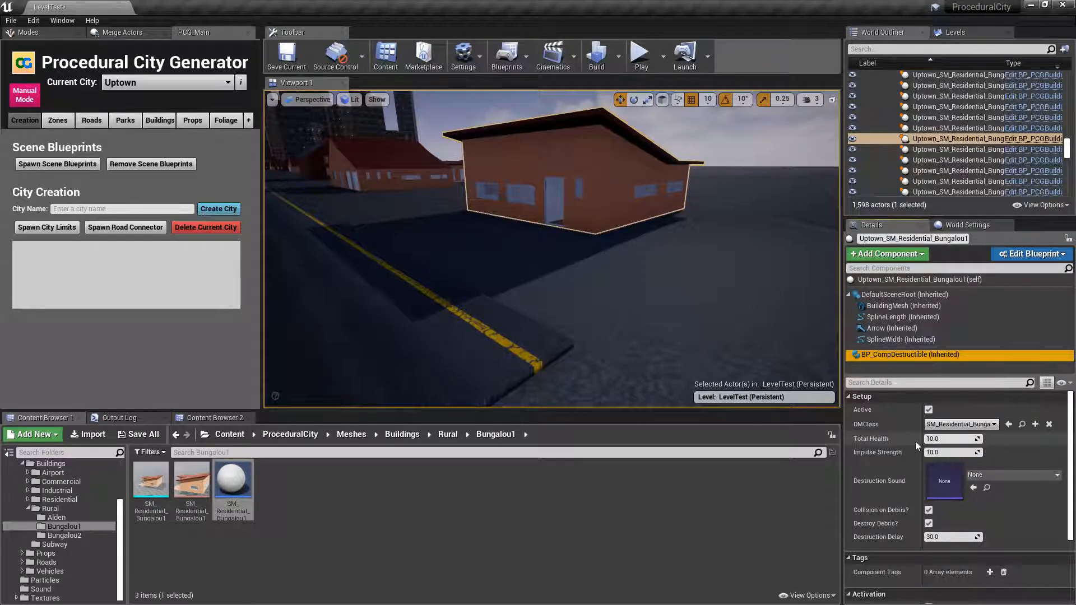
mouse_move(952, 438)
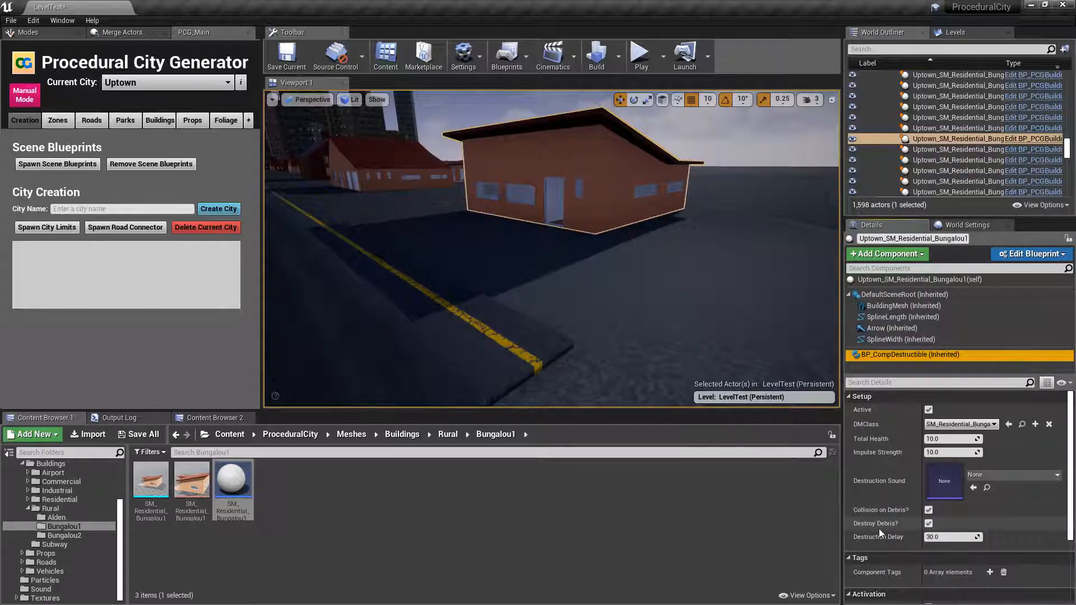
mouse_move(952, 537)
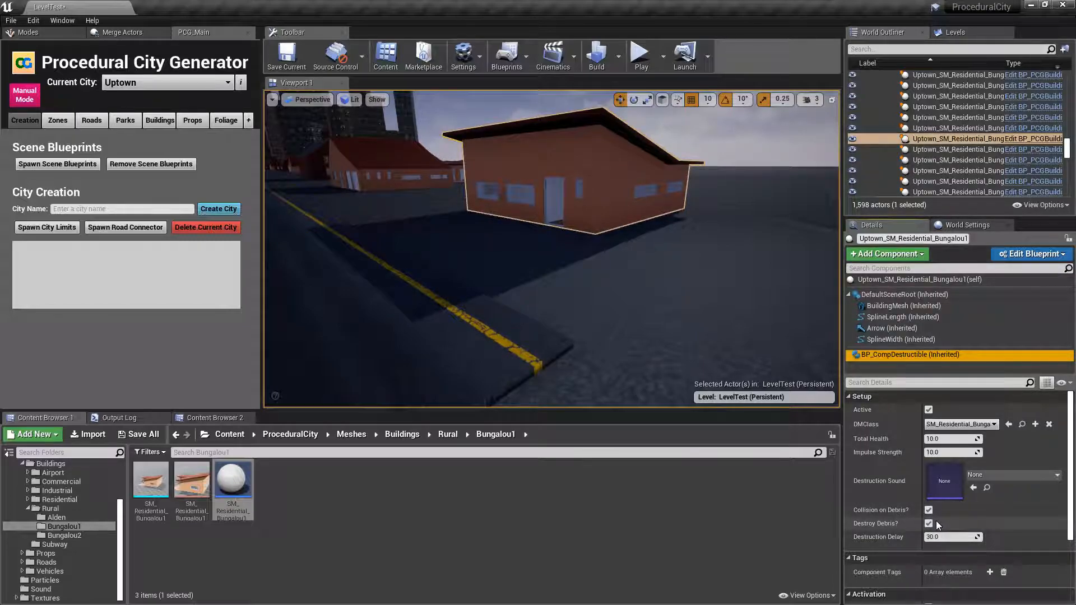
mouse_move(952, 536)
type("20")
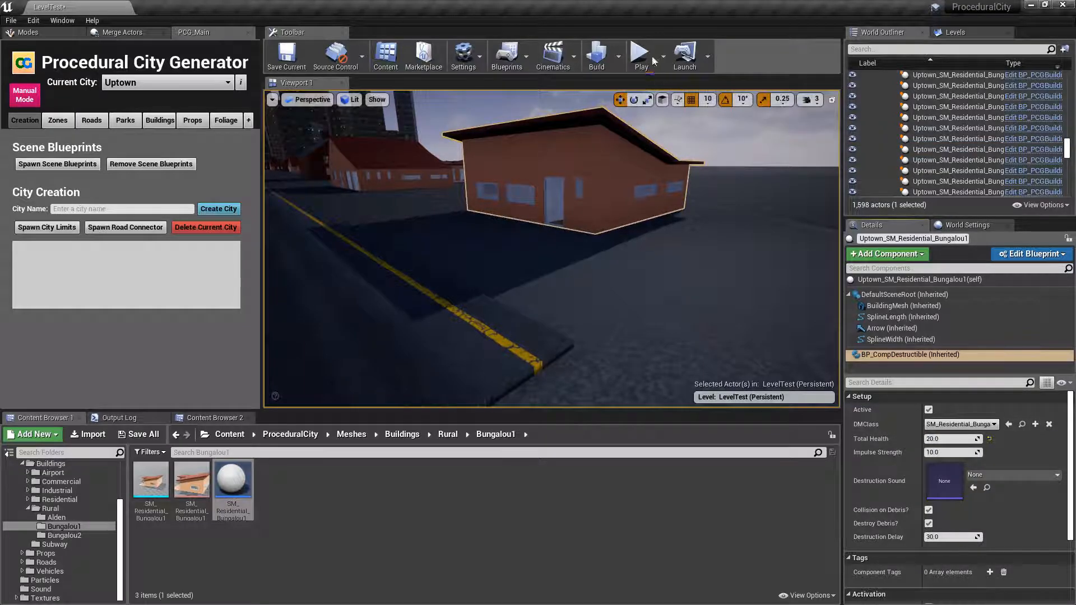
mouse_move(638, 54)
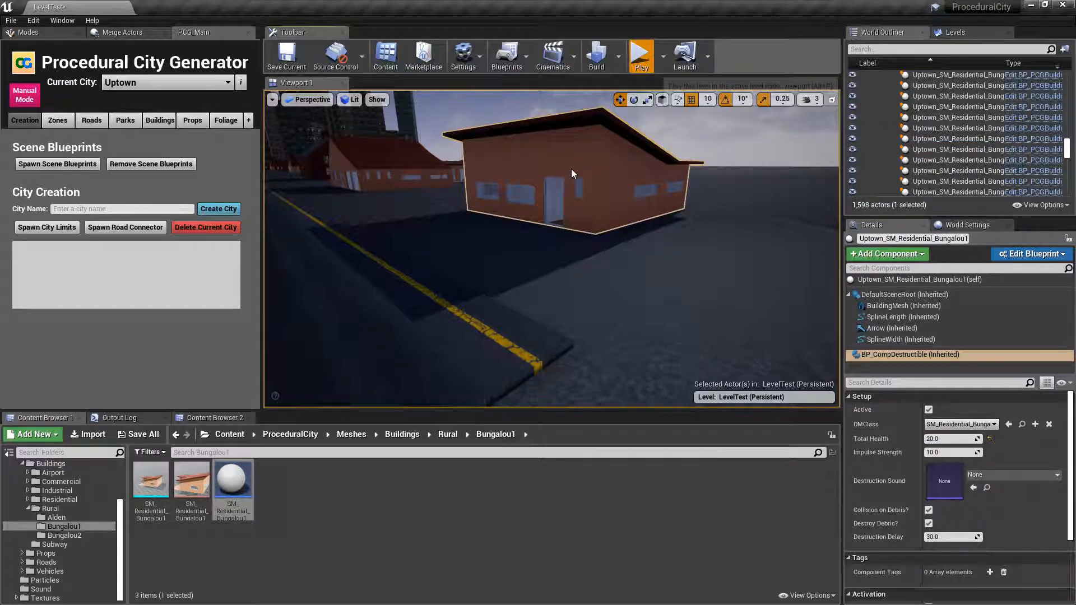
left_click(640, 55)
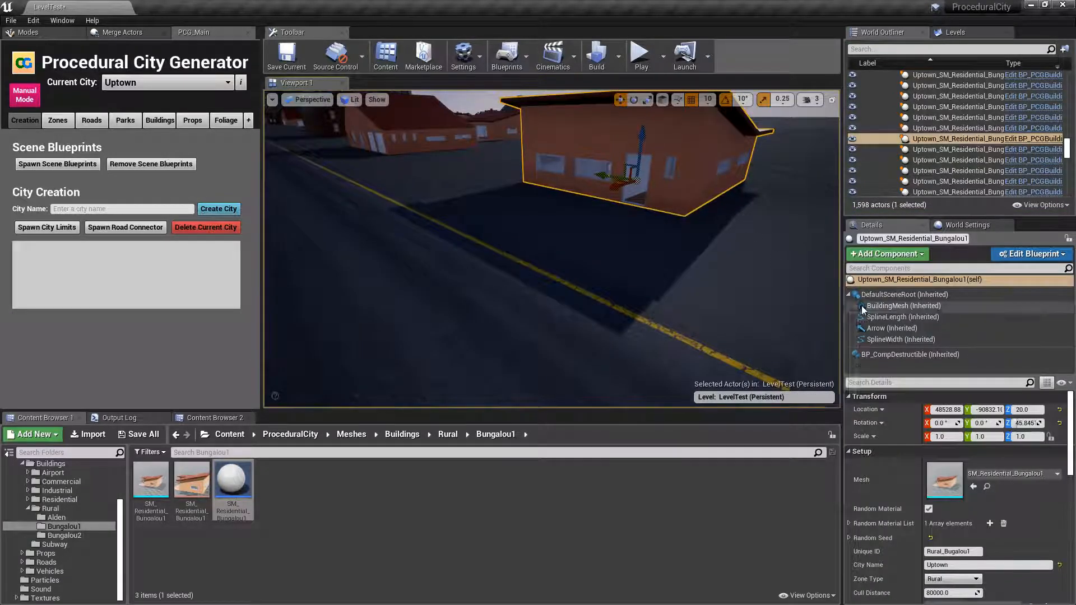
left_click(908, 354)
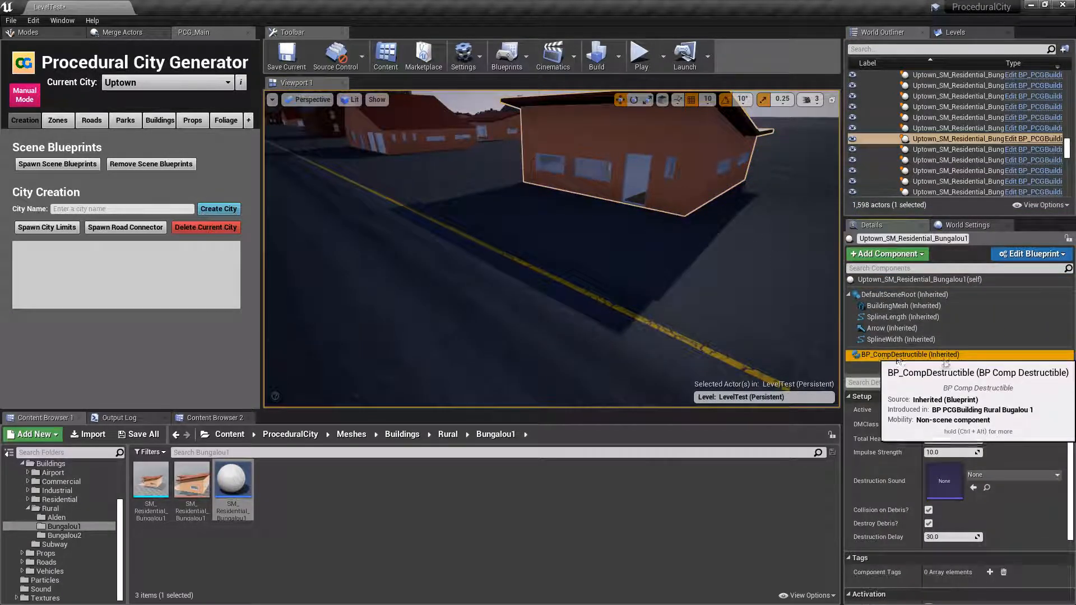